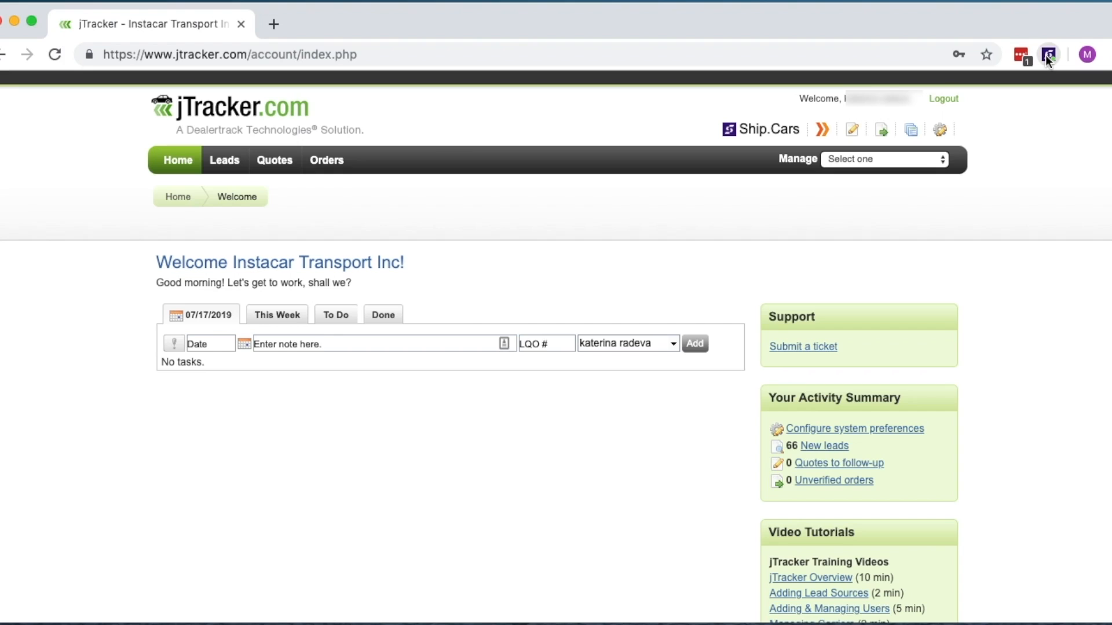
- View the jTracker Orders listing of 14 orders and scroll through it
click(1047, 54)
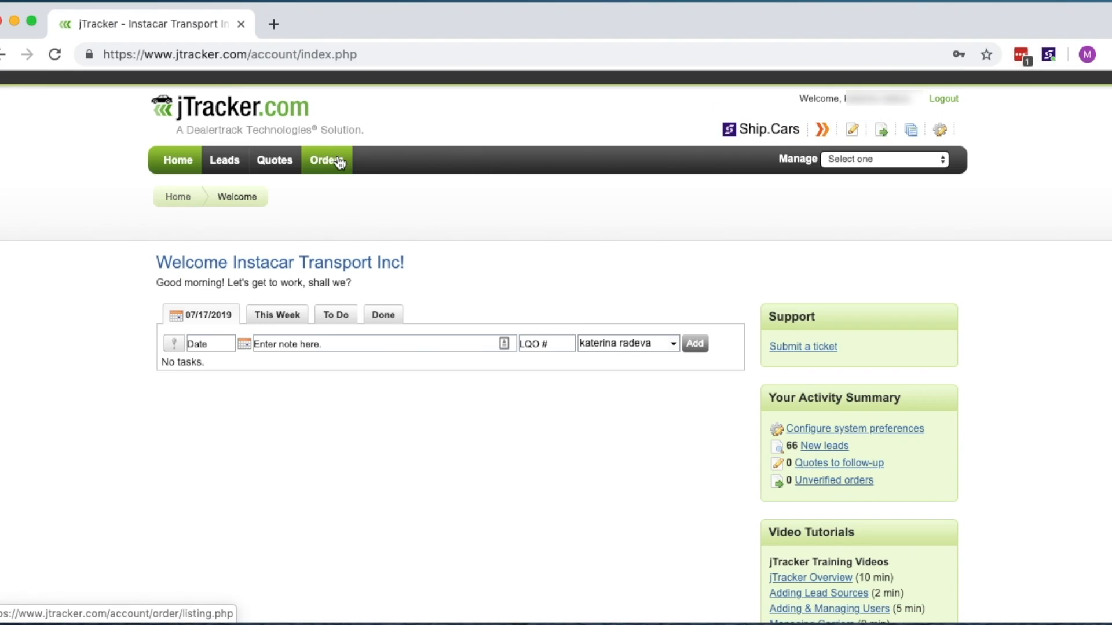
click(327, 160)
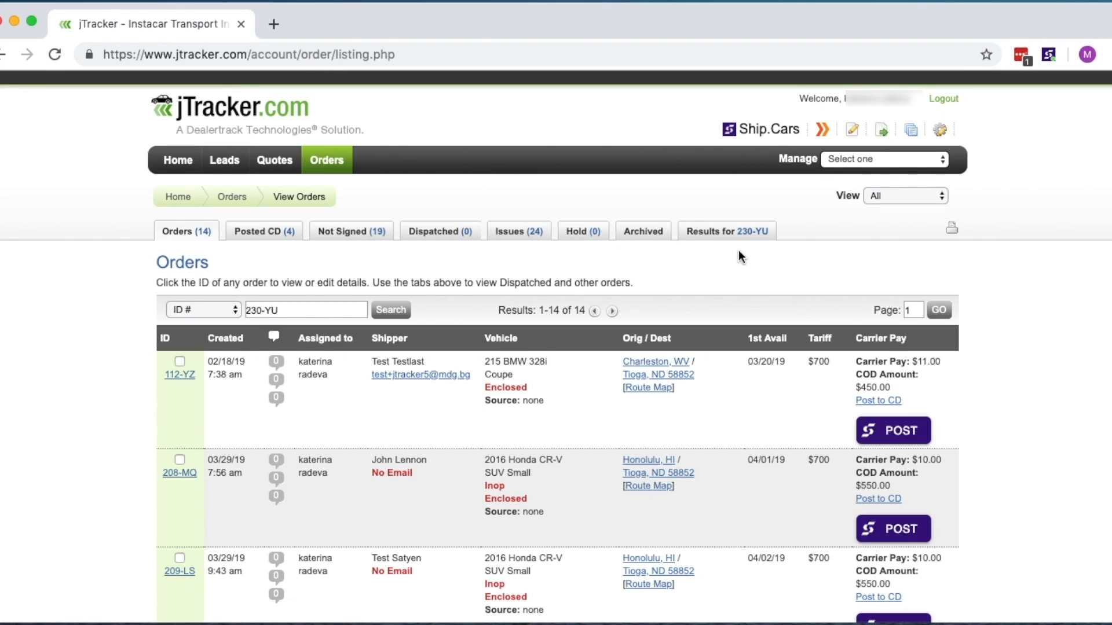
scroll(down, 3)
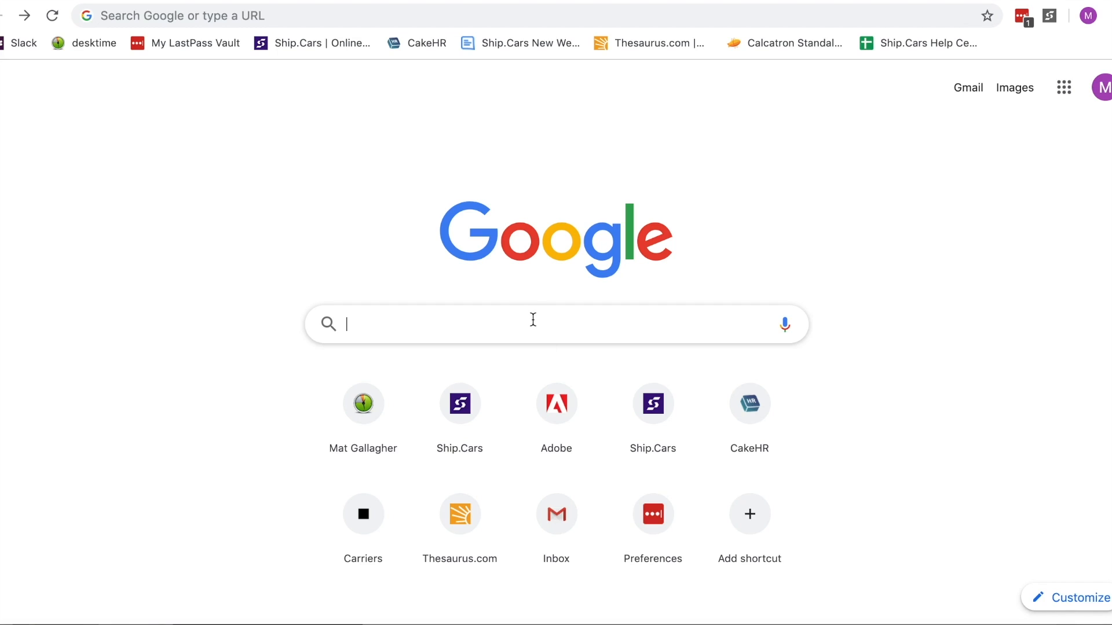
- Search the Chrome Web Store for 'Ship.cars loadboard'
text(Chrome)
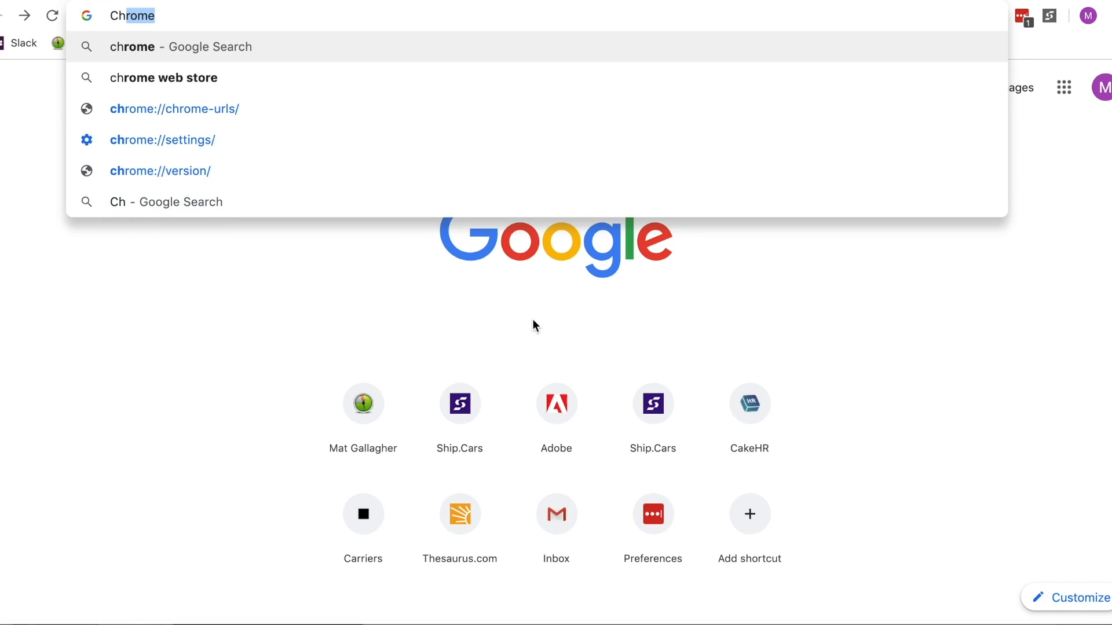
click(163, 77)
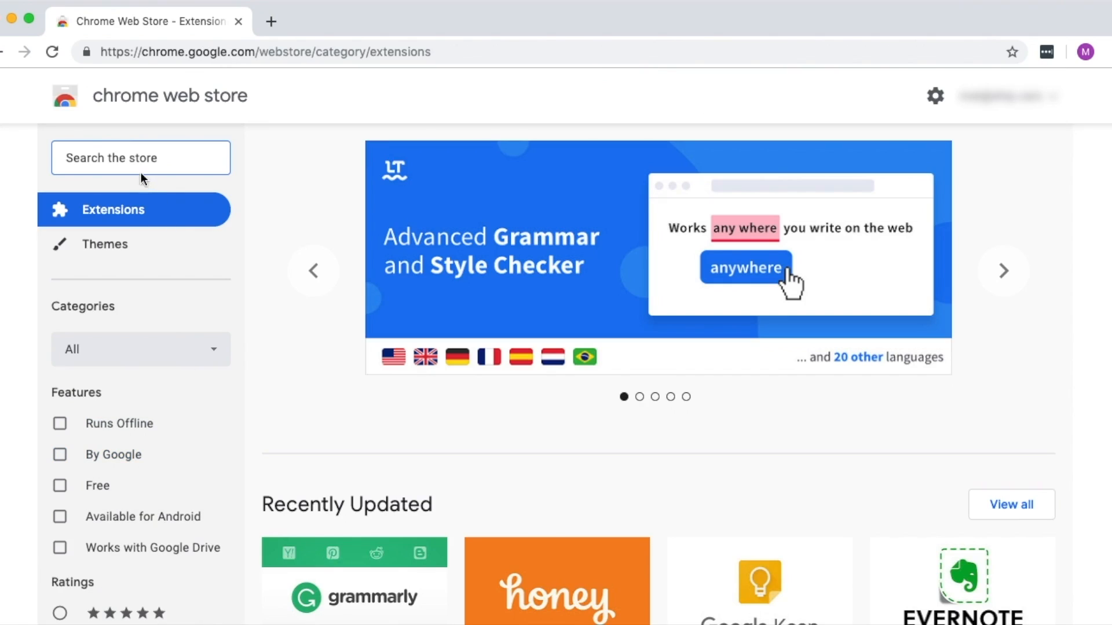
text(Ship.cars loadboar)
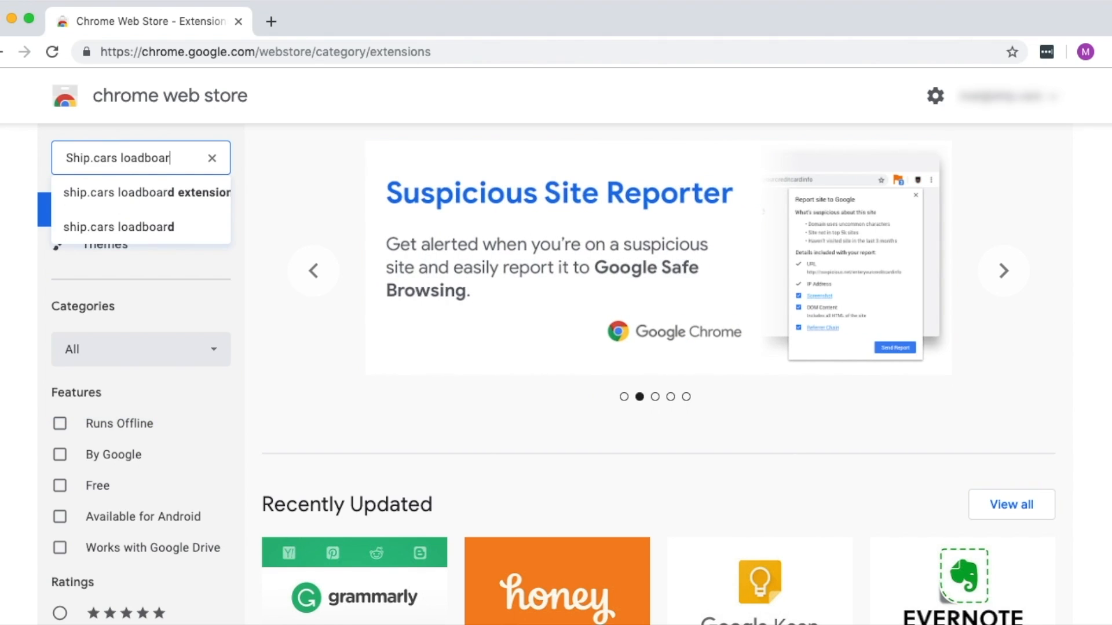
click(119, 227)
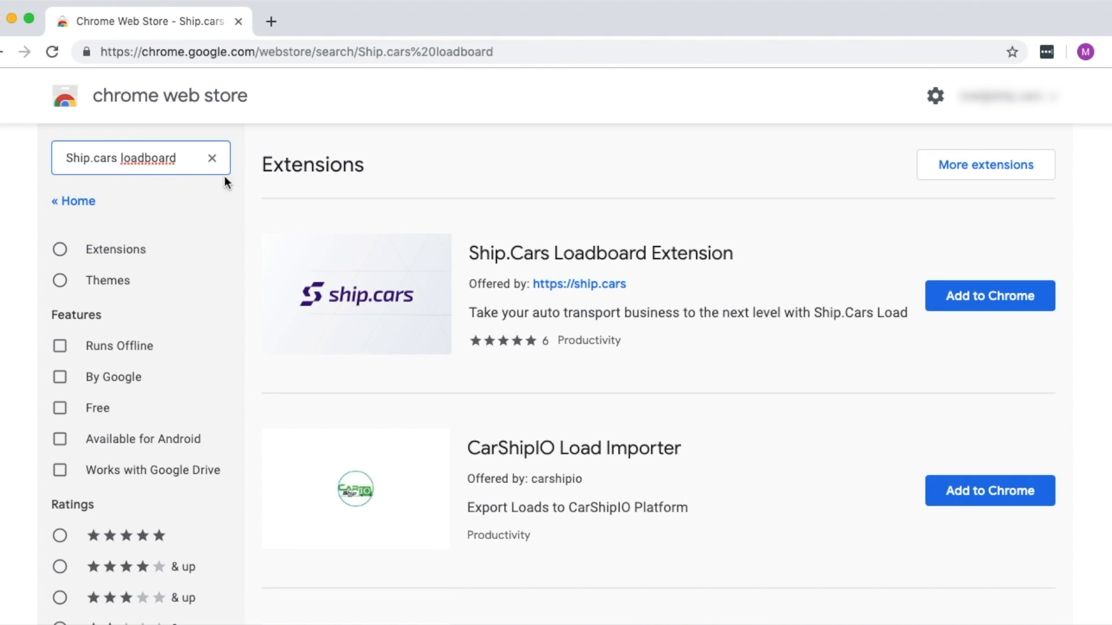
- Add the Ship.Cars Loadboard Extension to Chrome and confirm
click(988, 295)
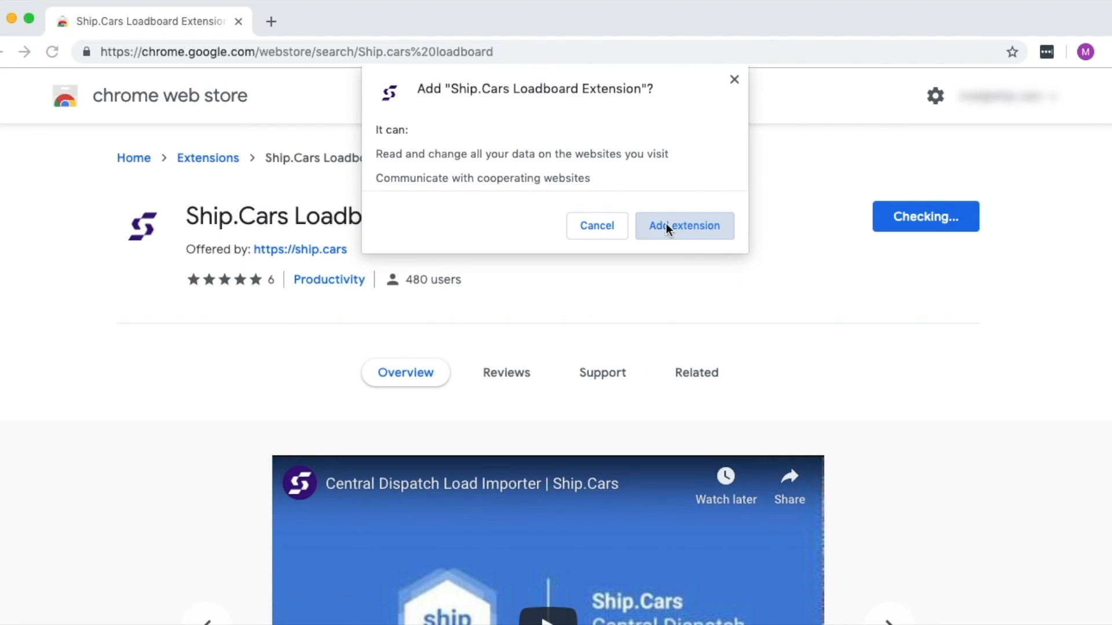
click(683, 226)
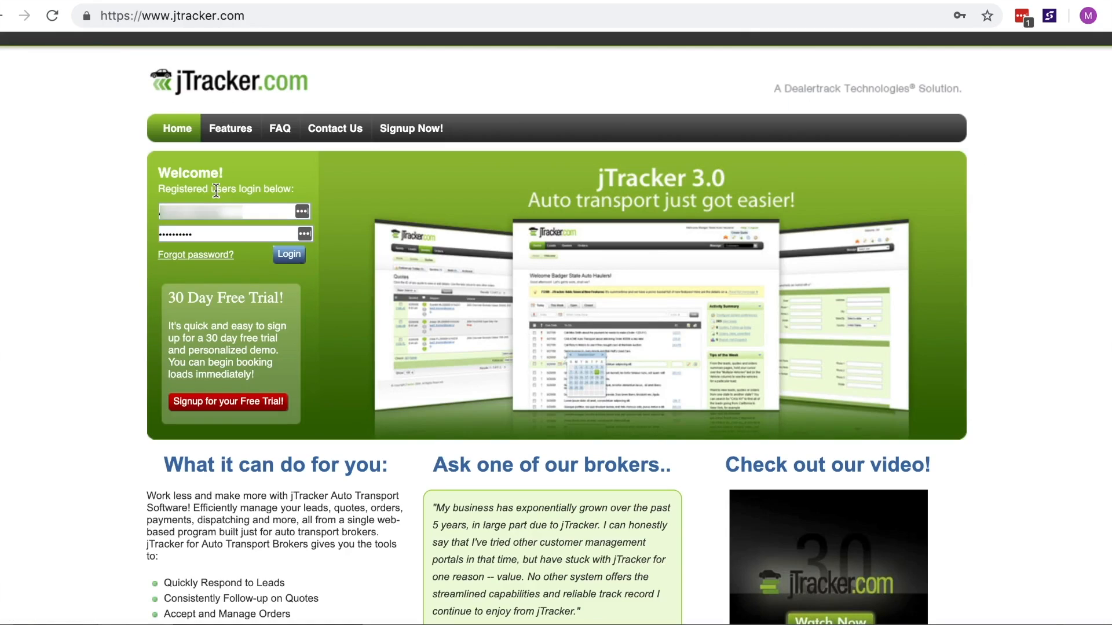
- Log in to jTracker and bring up the Ship.Cars extension's login panel
click(288, 254)
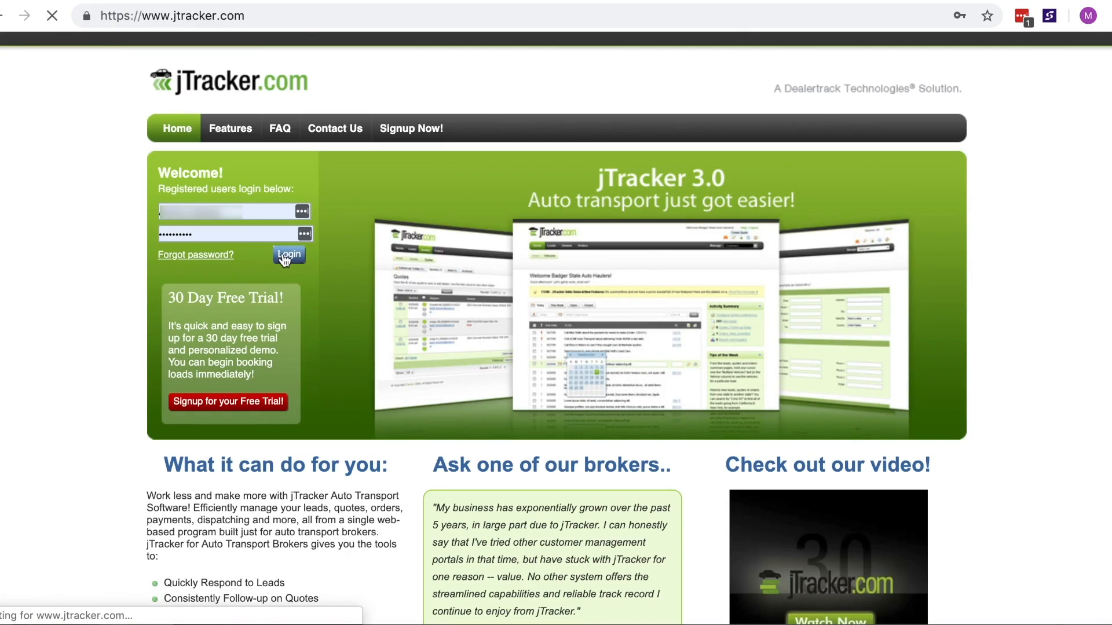
click(288, 255)
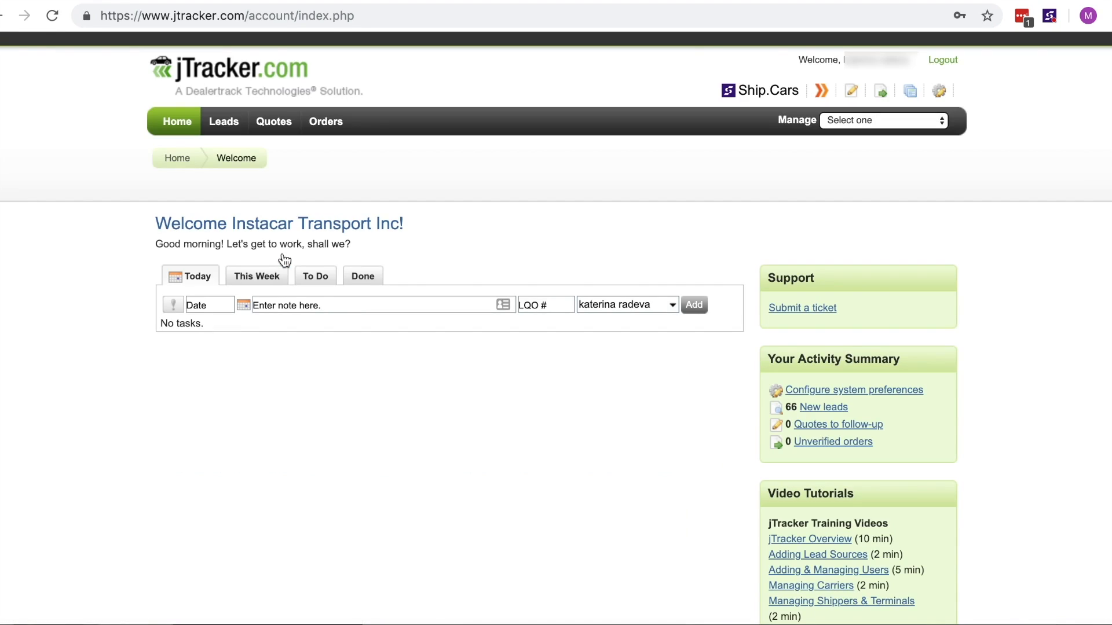
mouse_move(1002, 37)
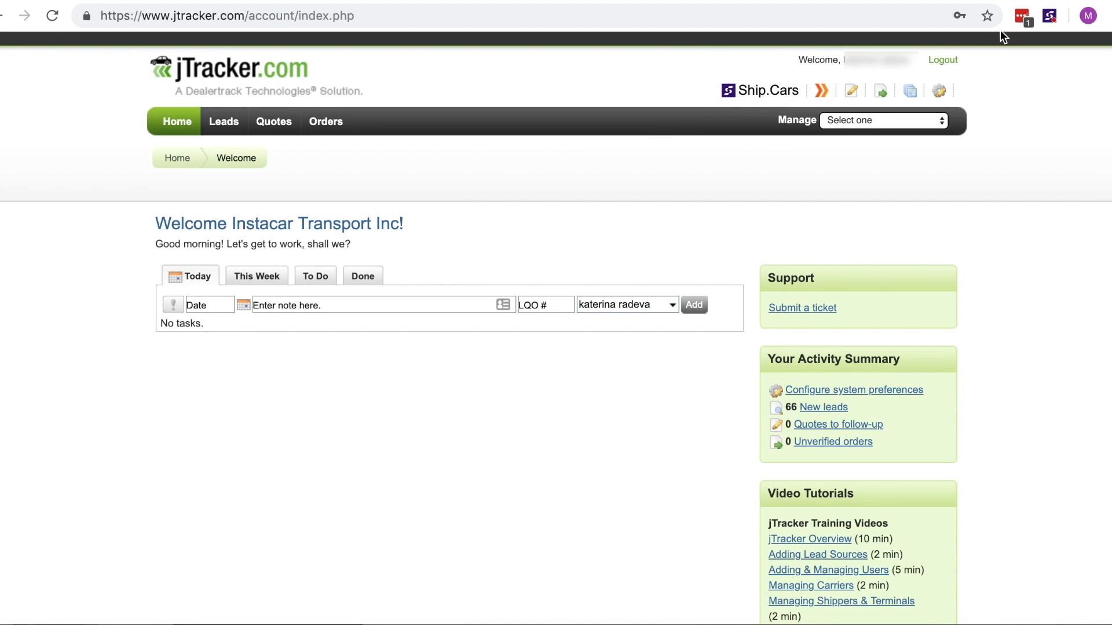
click(1050, 15)
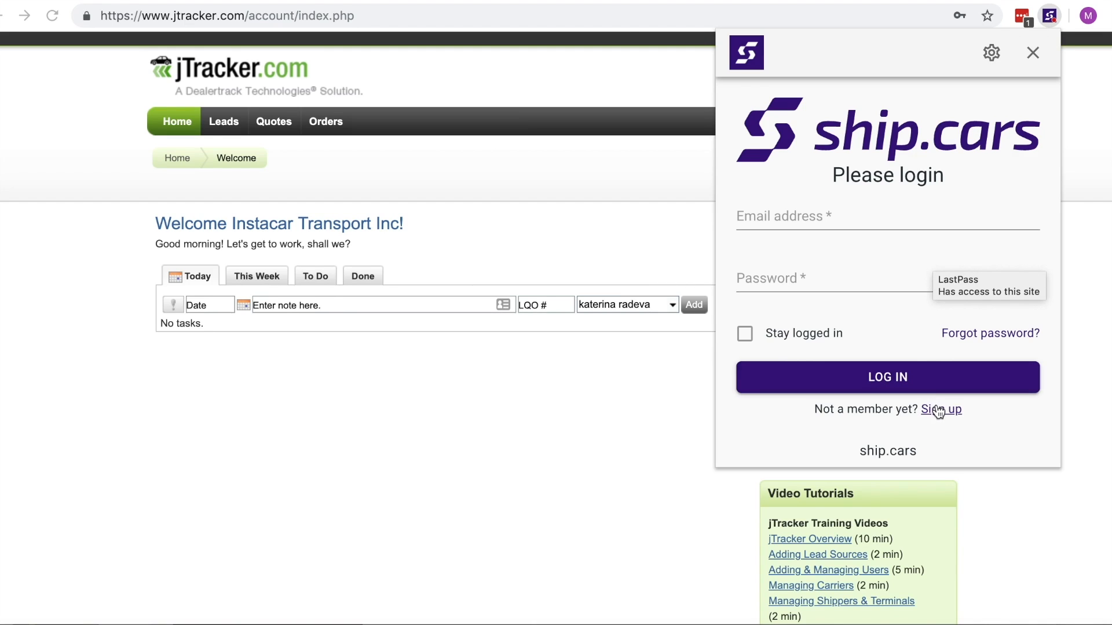
- Start a Ship.Cars VIP account sign-up with USDOT number 7893045
click(941, 409)
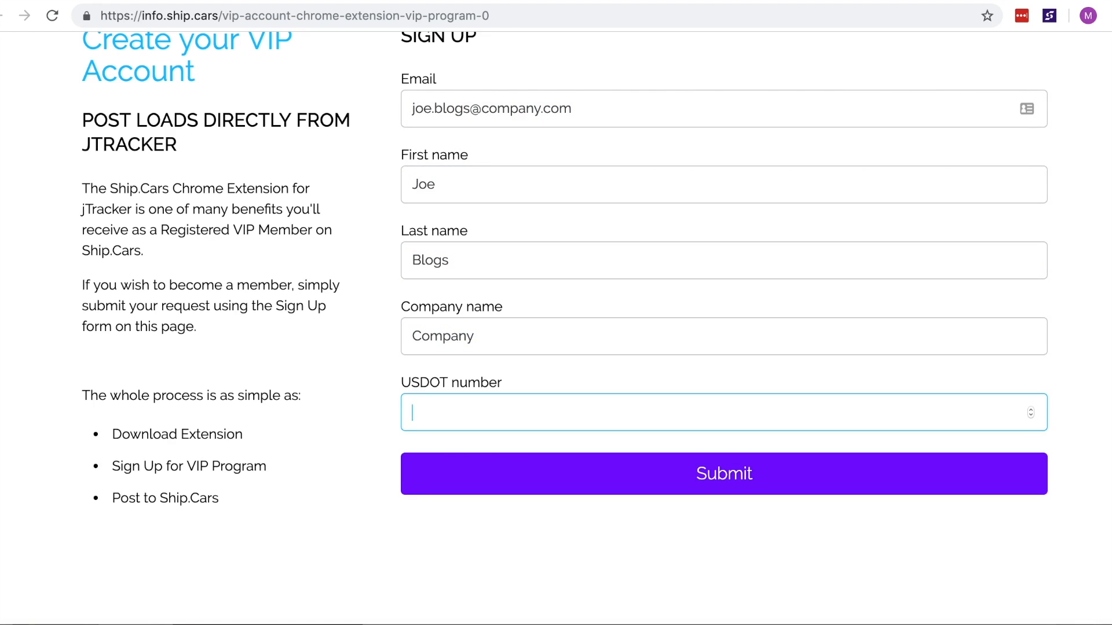
text(7893045)
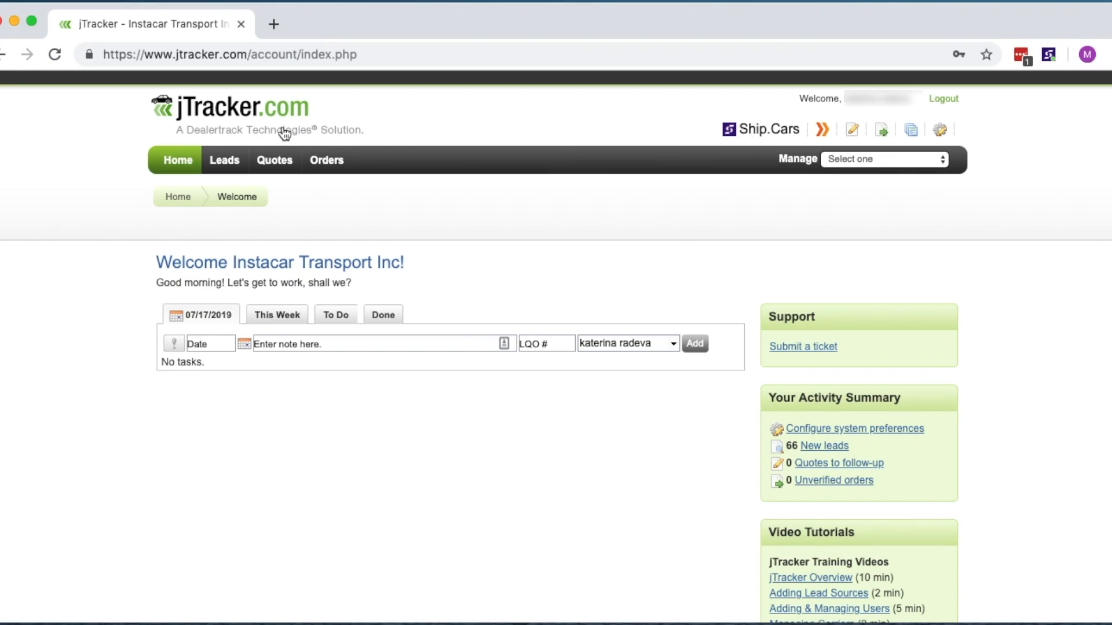
mouse_move(498, 131)
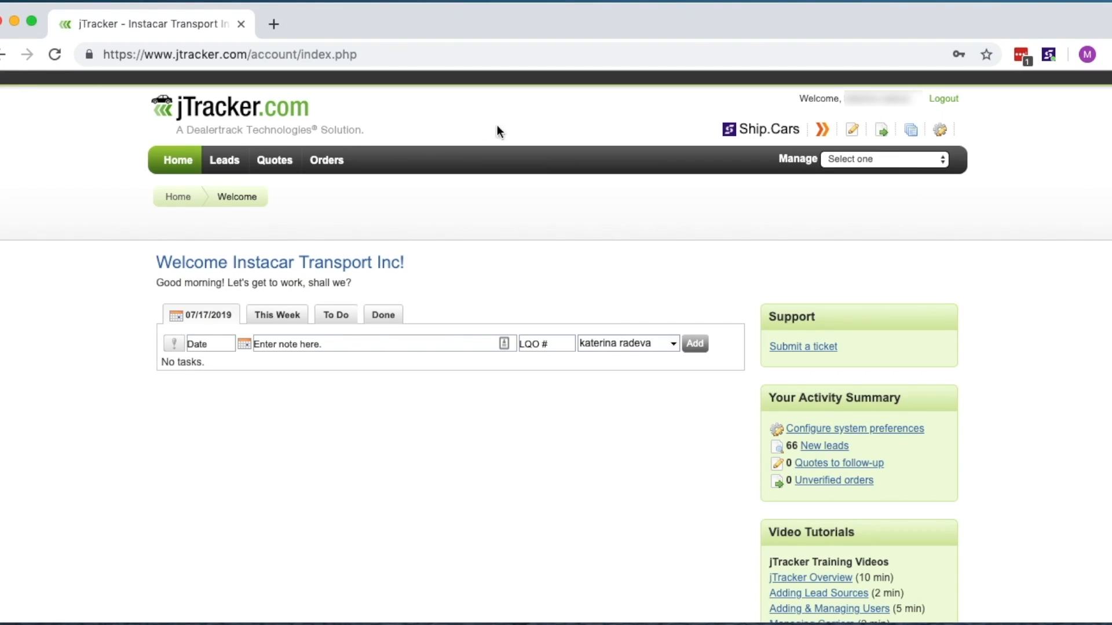
mouse_move(1049, 66)
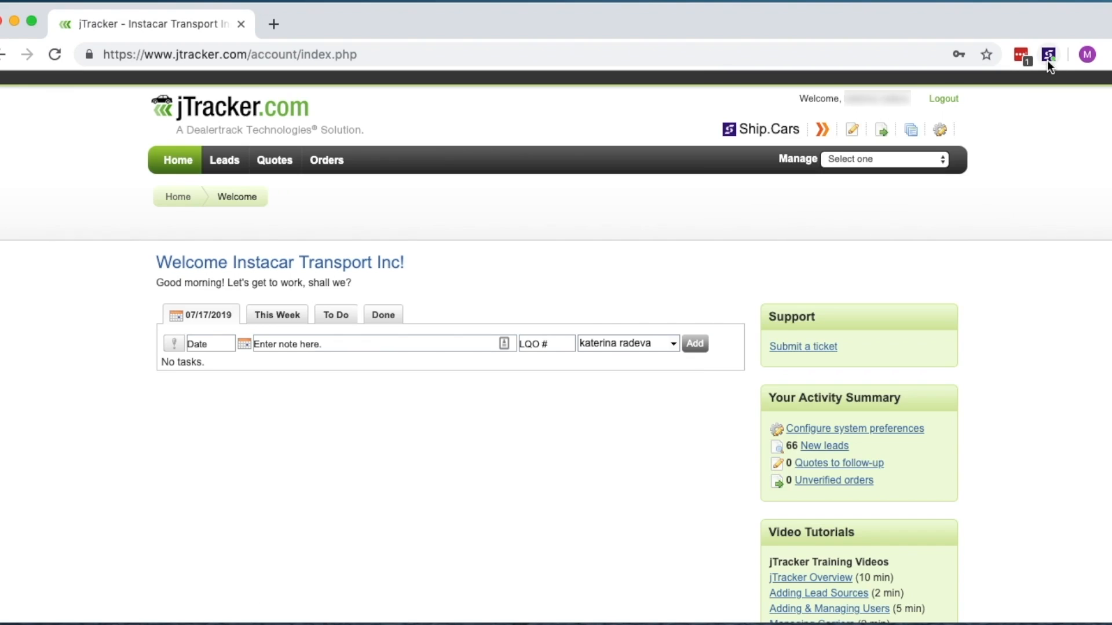
- Review the Ship.Cars status badges on the orders list and post order 112-YZ to Ship.Cars
click(326, 159)
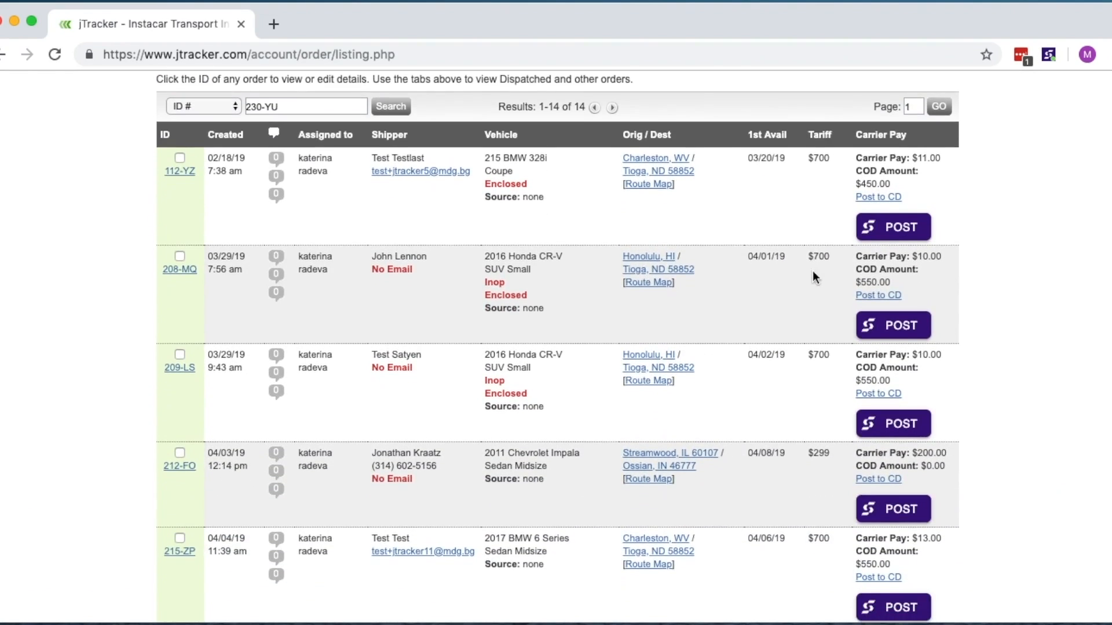
scroll(down, 3)
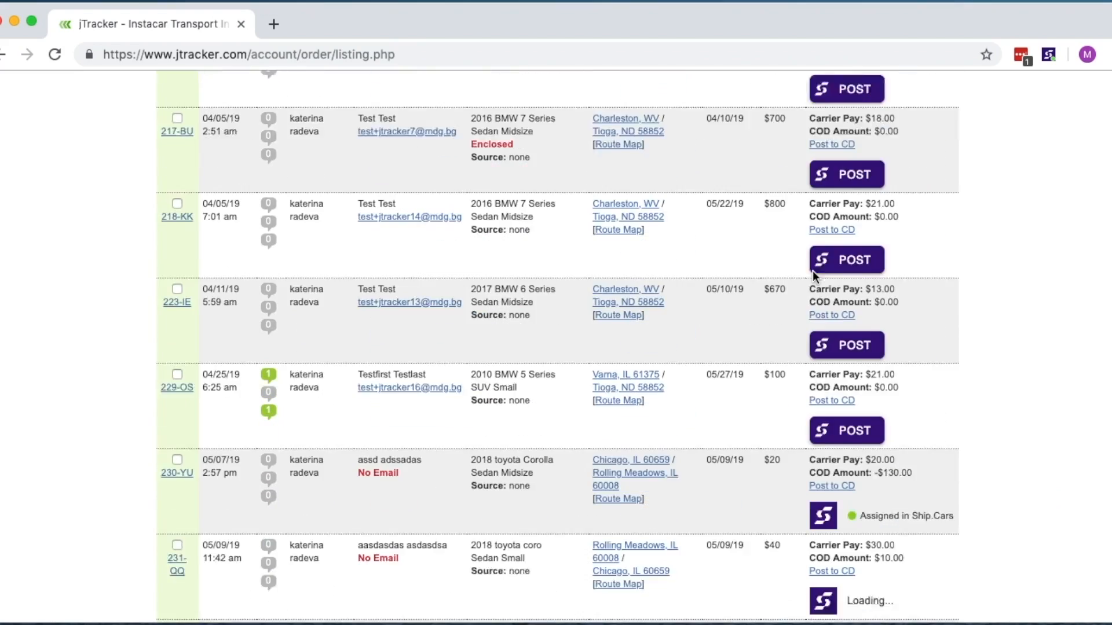
scroll(down, 3)
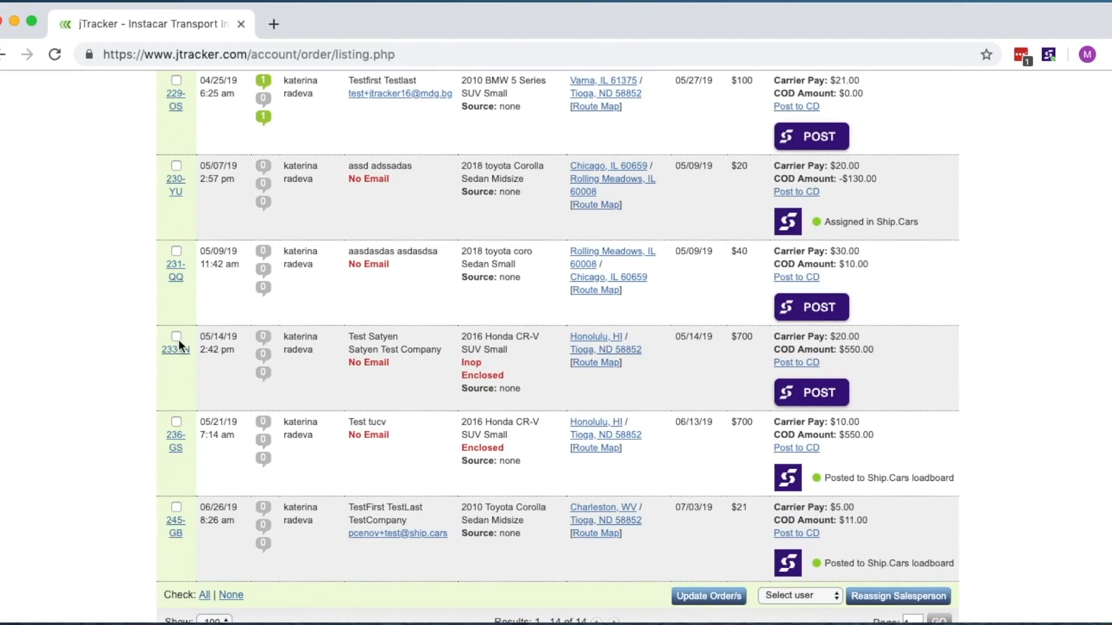
click(175, 349)
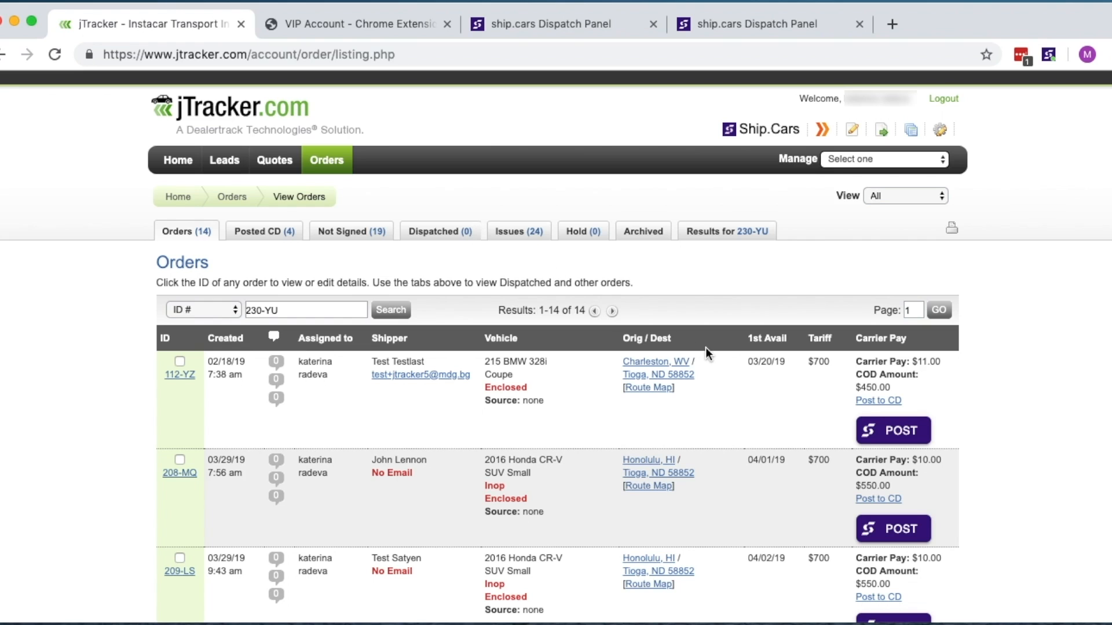
mouse_move(891, 440)
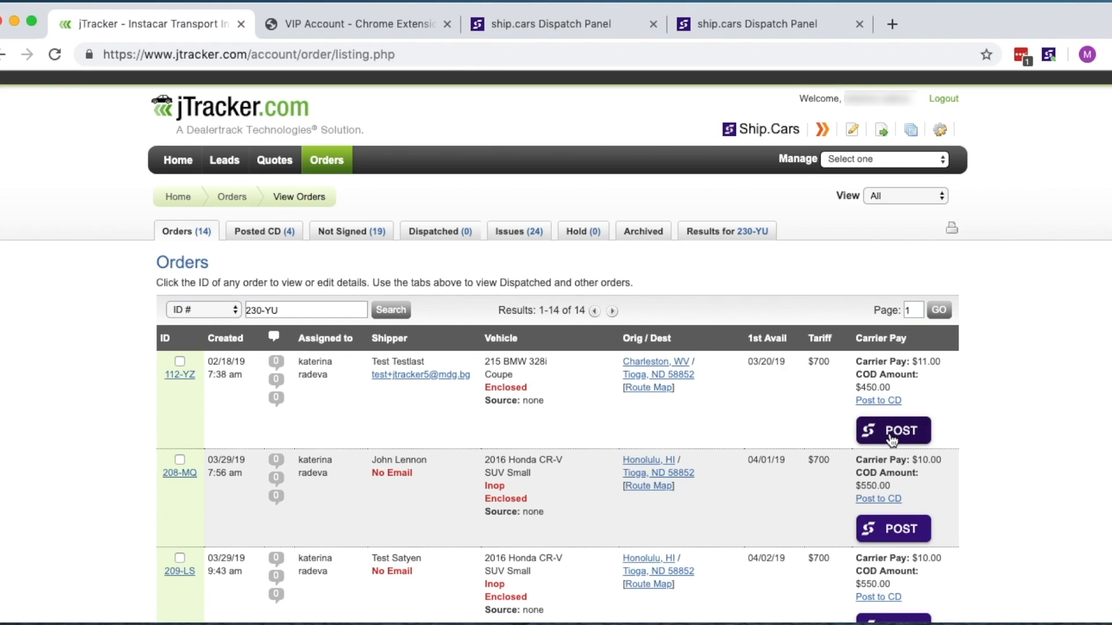
click(892, 431)
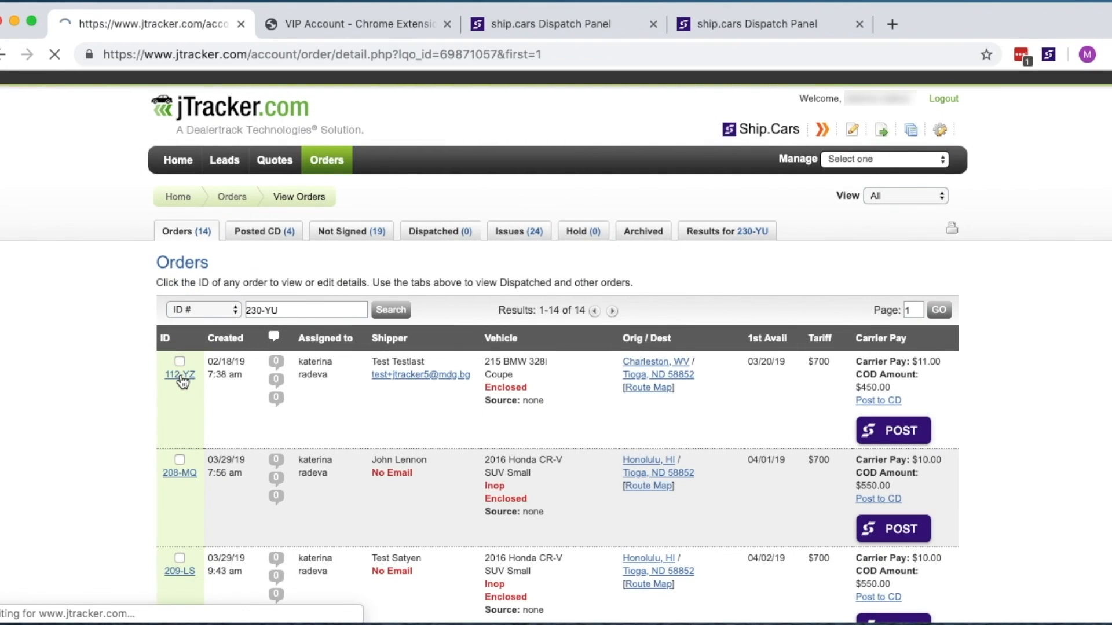
- View order 112-YZ's Ship.Cars panel, then return to the Orders listing
click(179, 374)
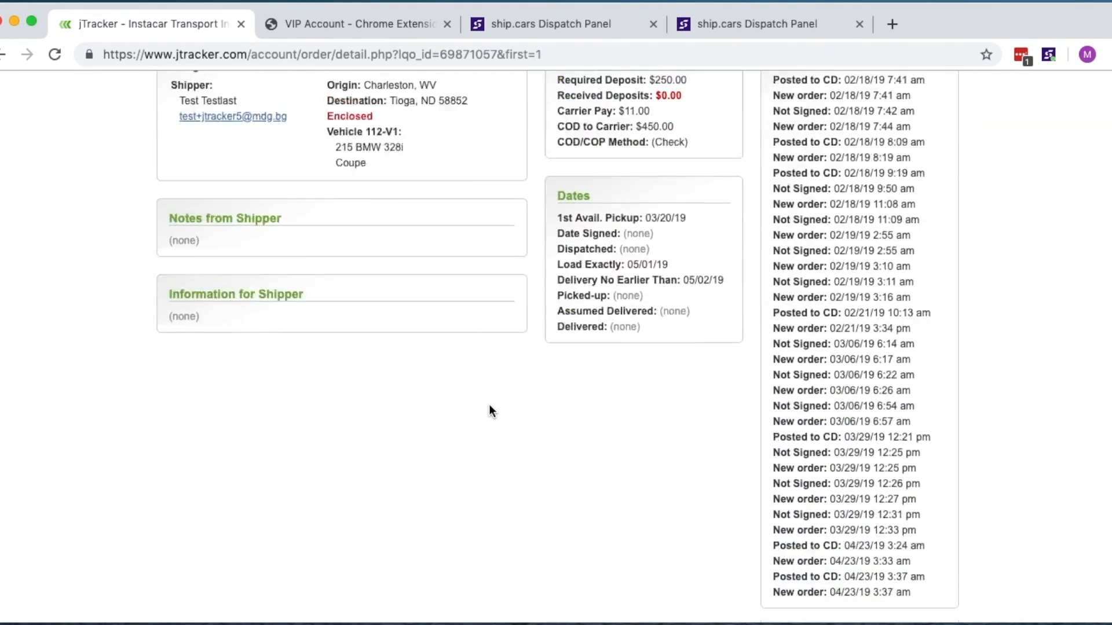
scroll(down, 3)
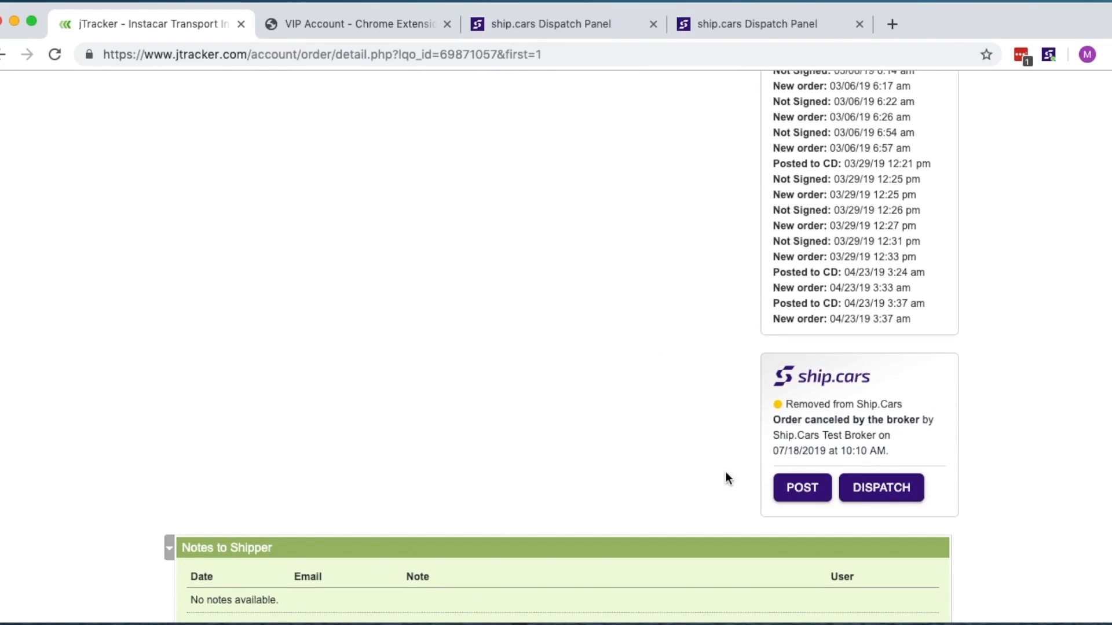
click(801, 488)
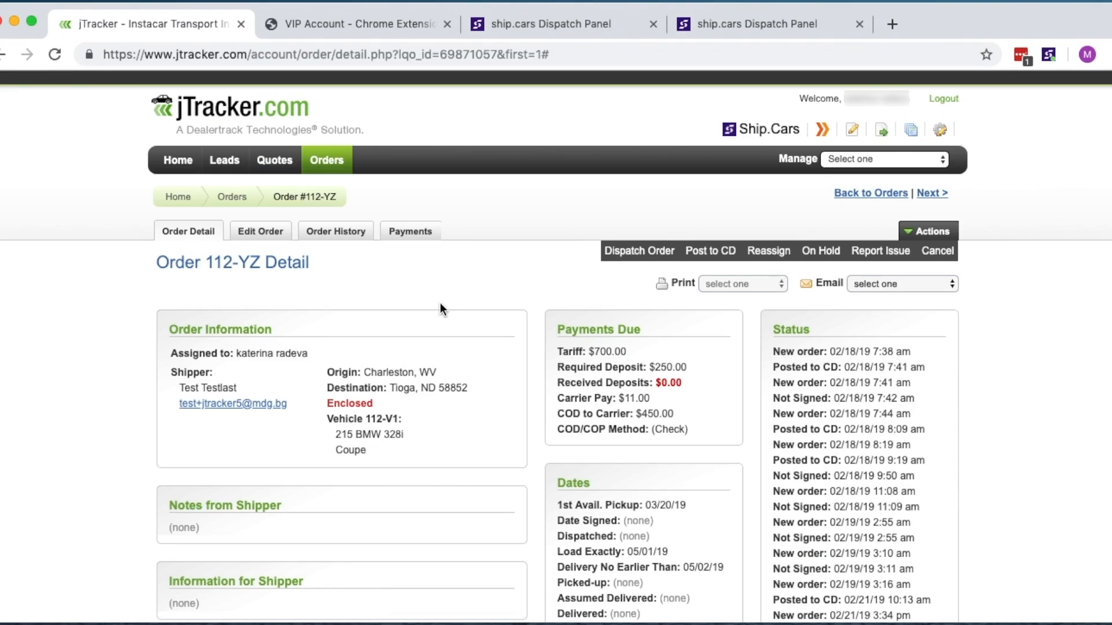
mouse_move(602, 323)
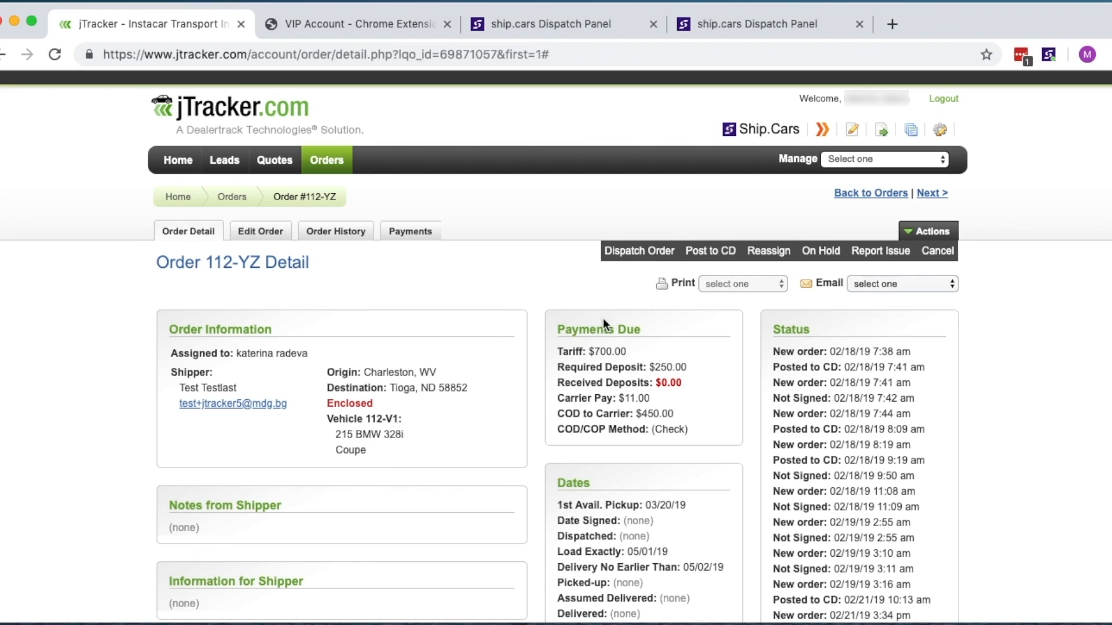
mouse_move(710, 255)
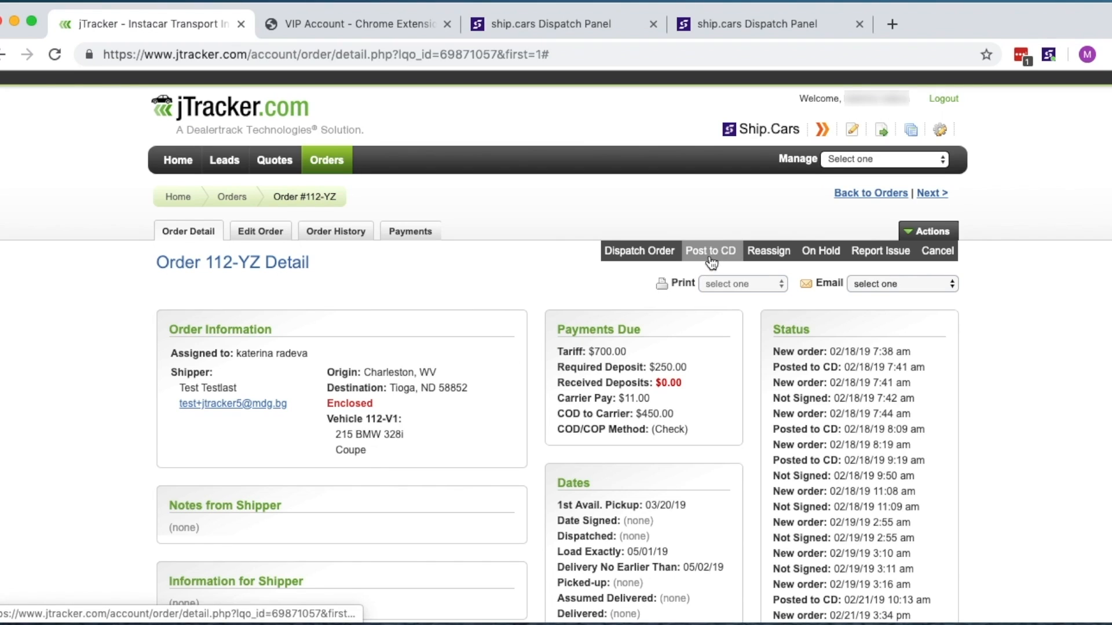
click(710, 250)
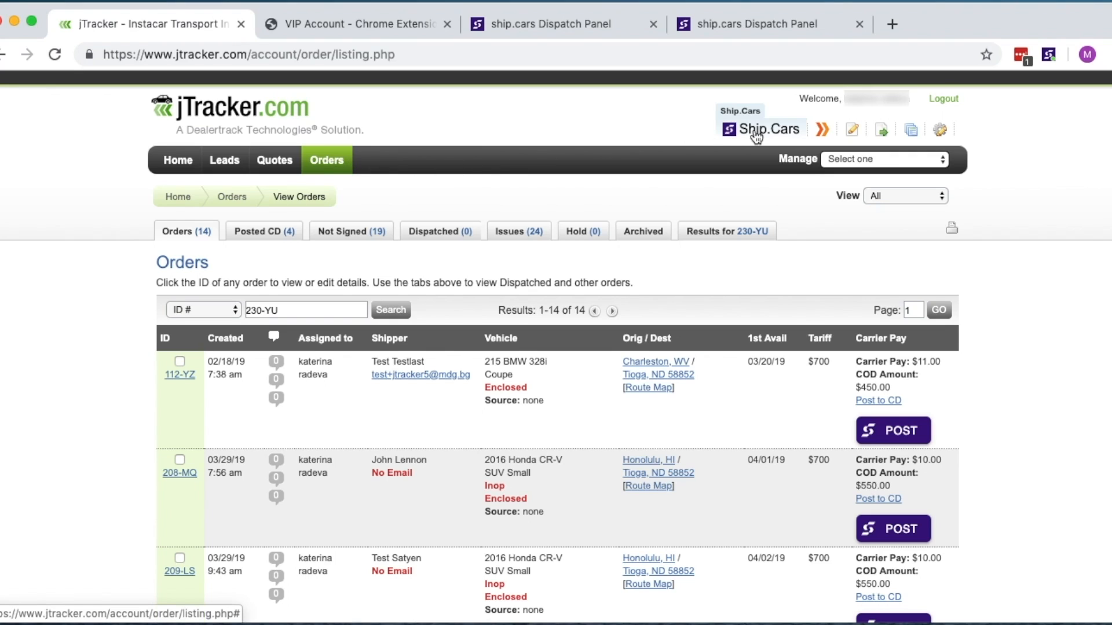
- On the Ship.Cars loadboard, view details of load 207-ES, the Honolulu 2016 Honda CR-V
click(761, 129)
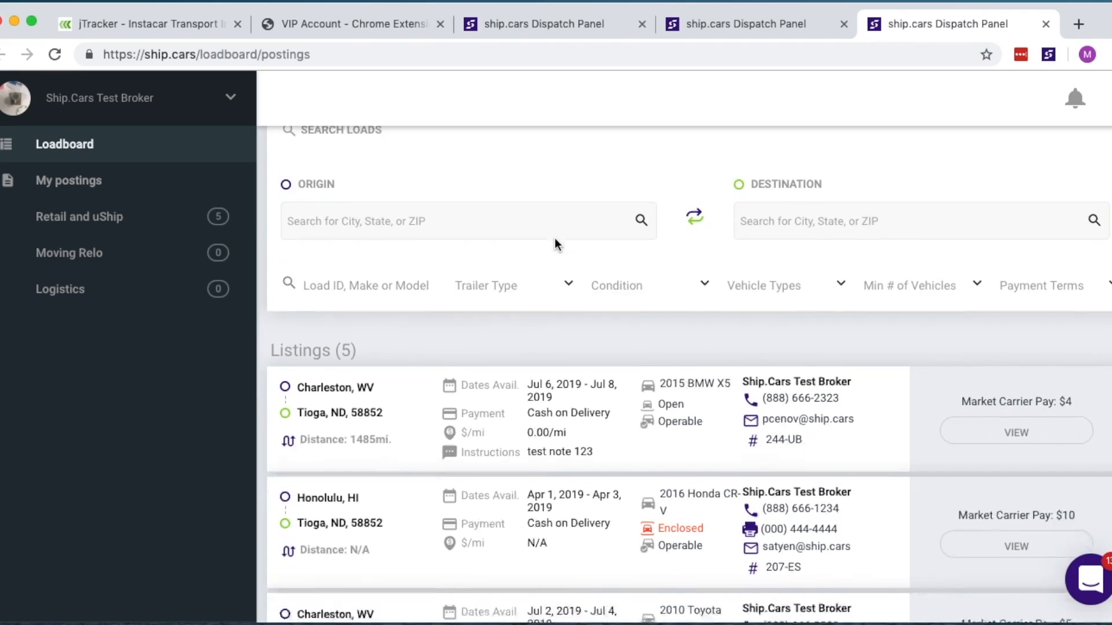
scroll(down, 3)
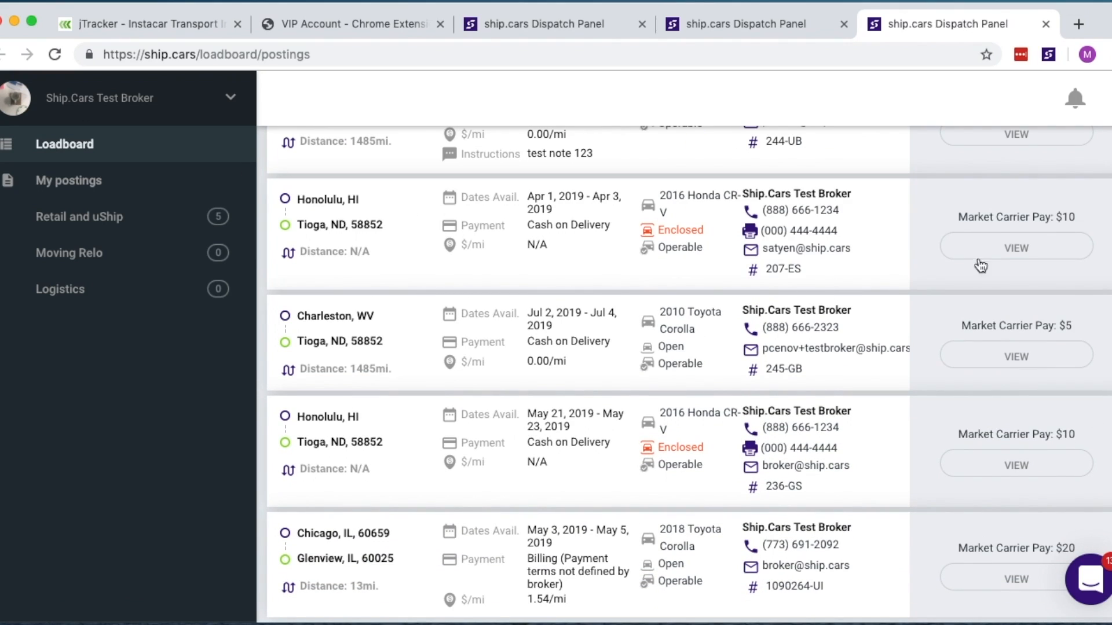
click(1014, 247)
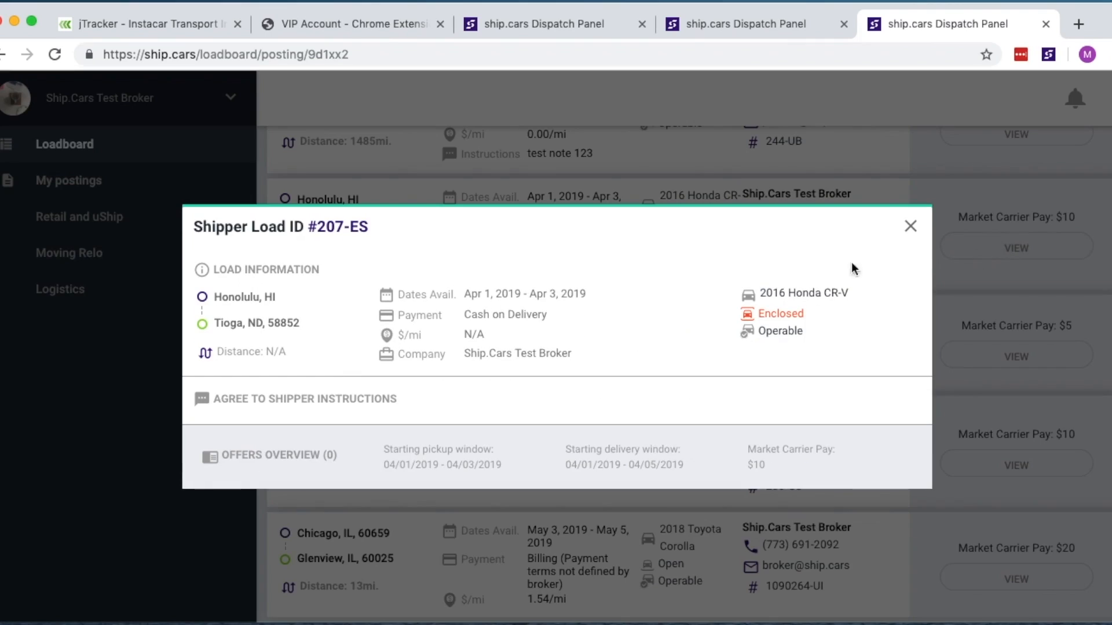
mouse_move(480, 290)
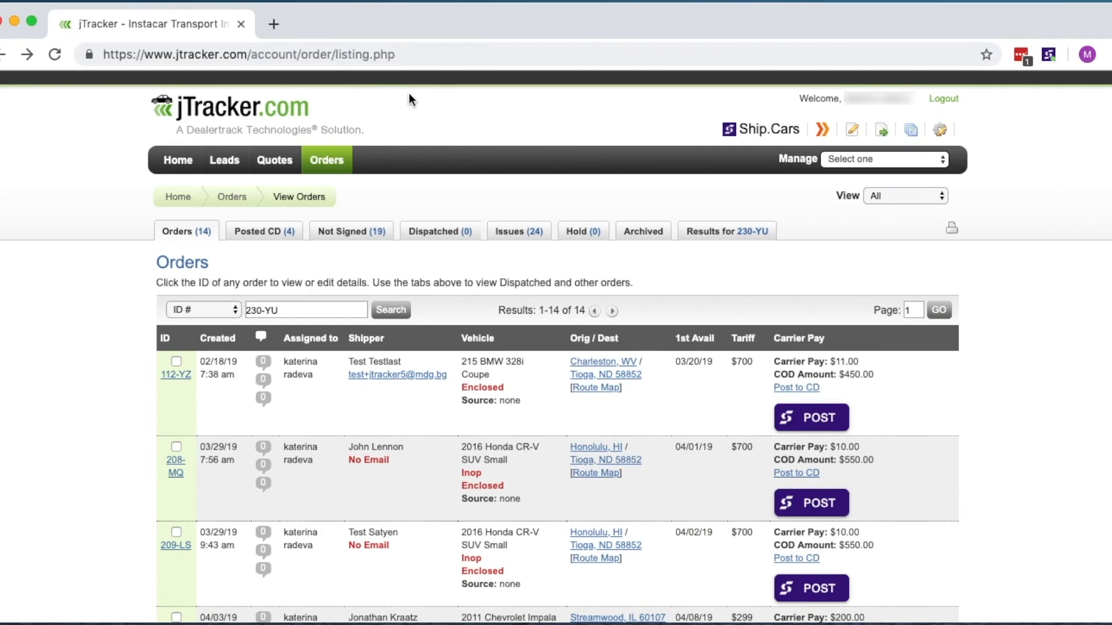
scroll(down, 3)
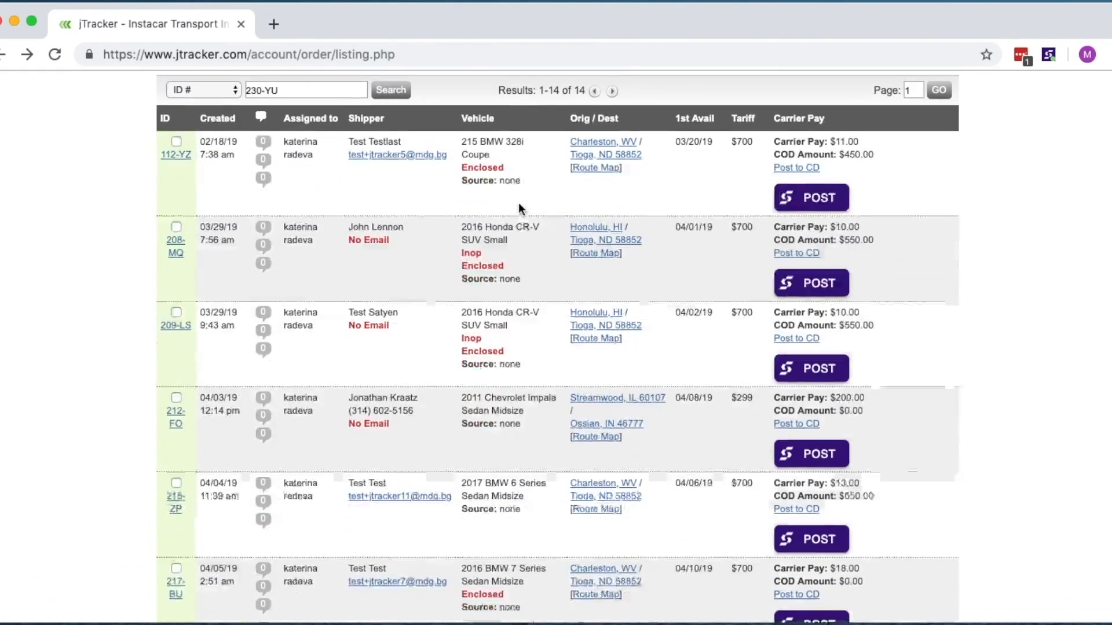
scroll(down, 3)
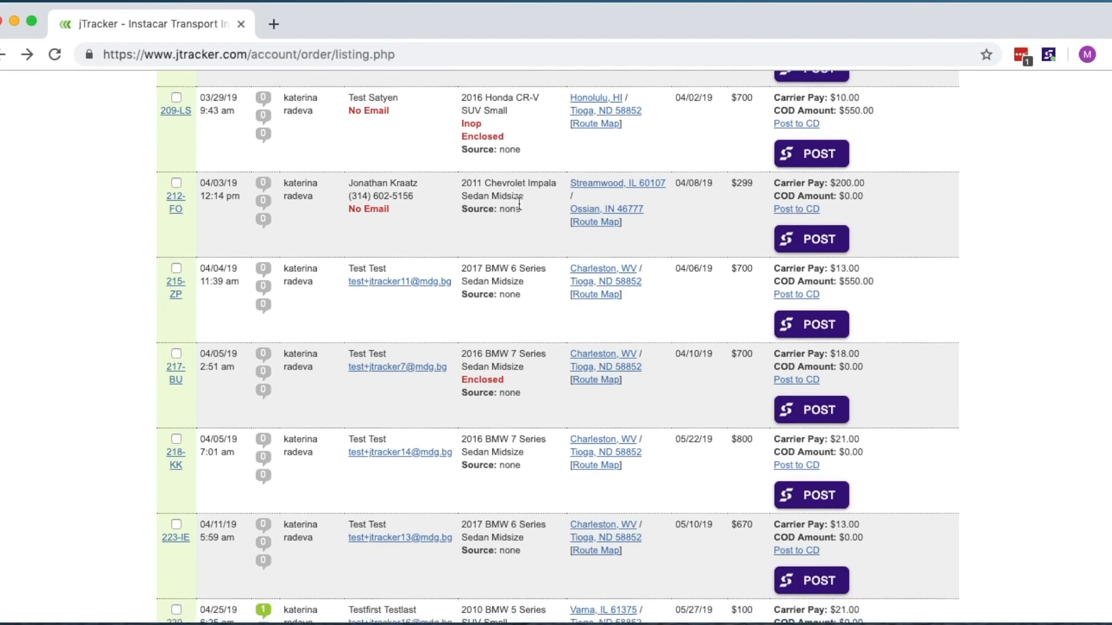
scroll(down, 3)
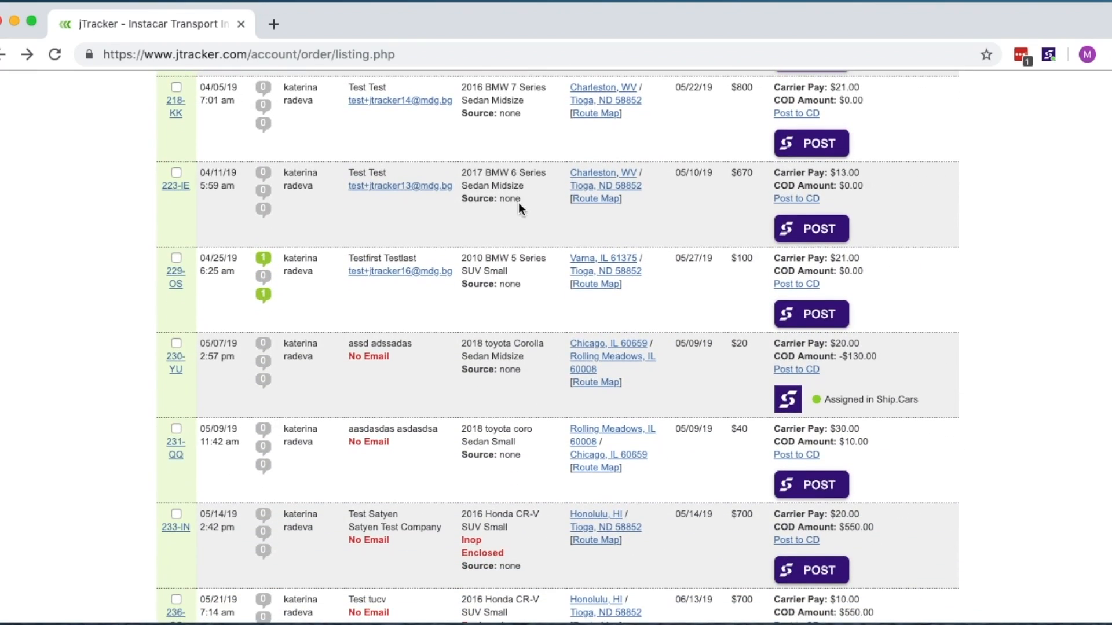
scroll(down, 3)
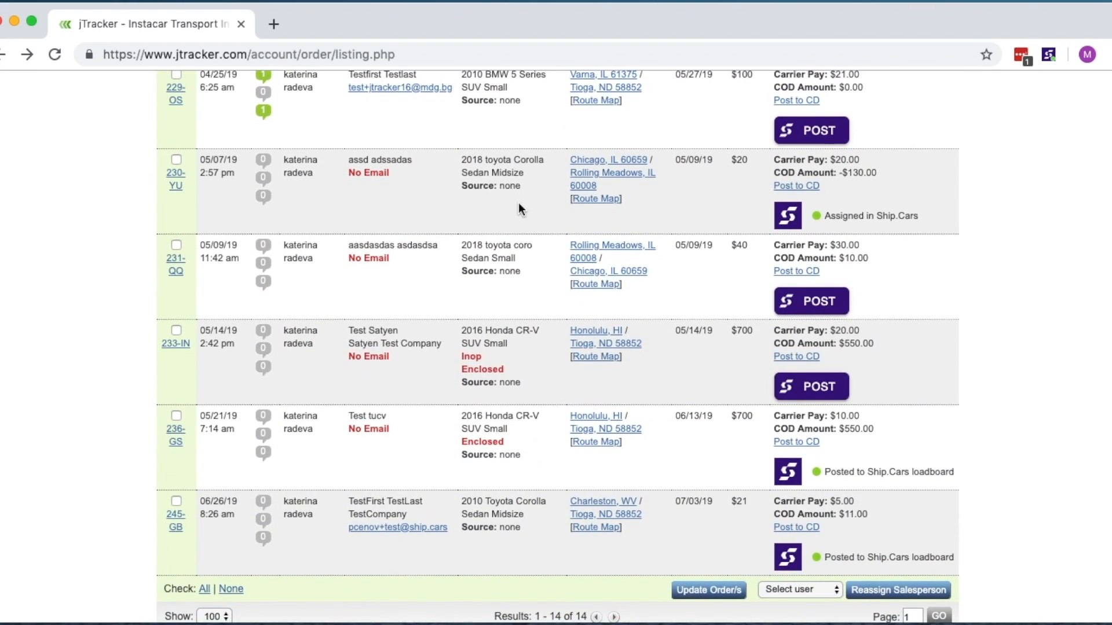
mouse_move(175, 522)
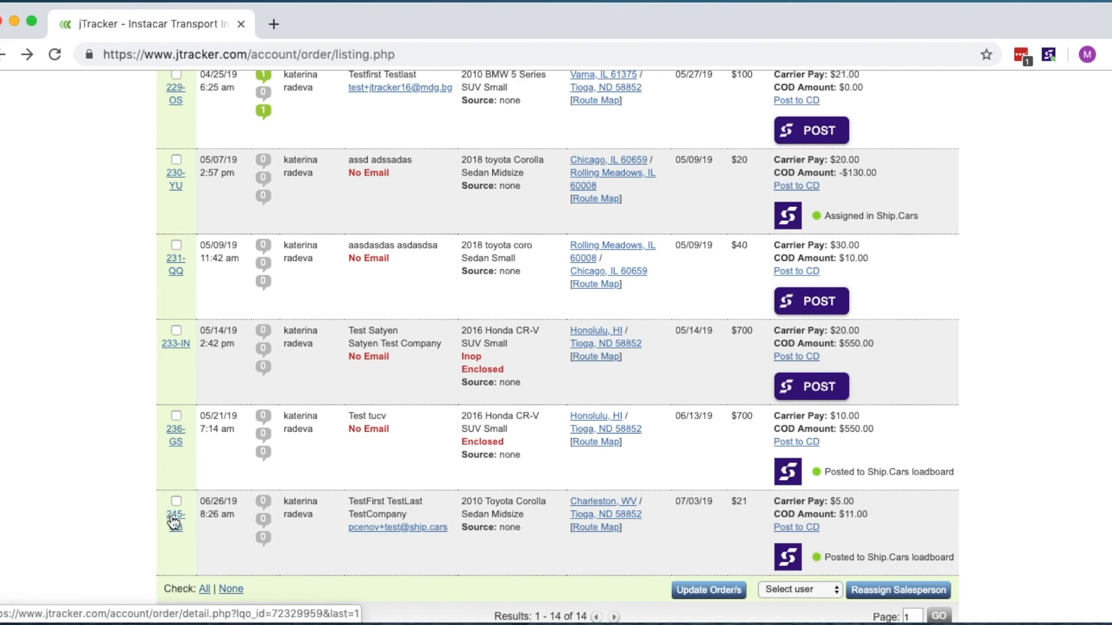
- From order 245-GB's Ship.Cars panel, start dispatching it to a carrier
click(175, 514)
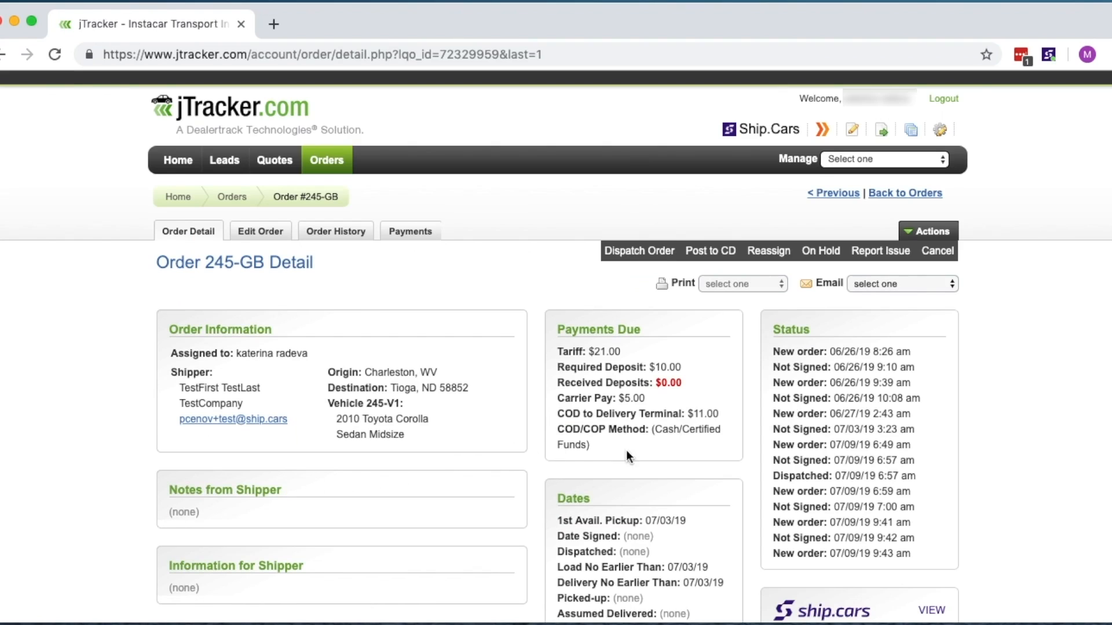
scroll(down, 3)
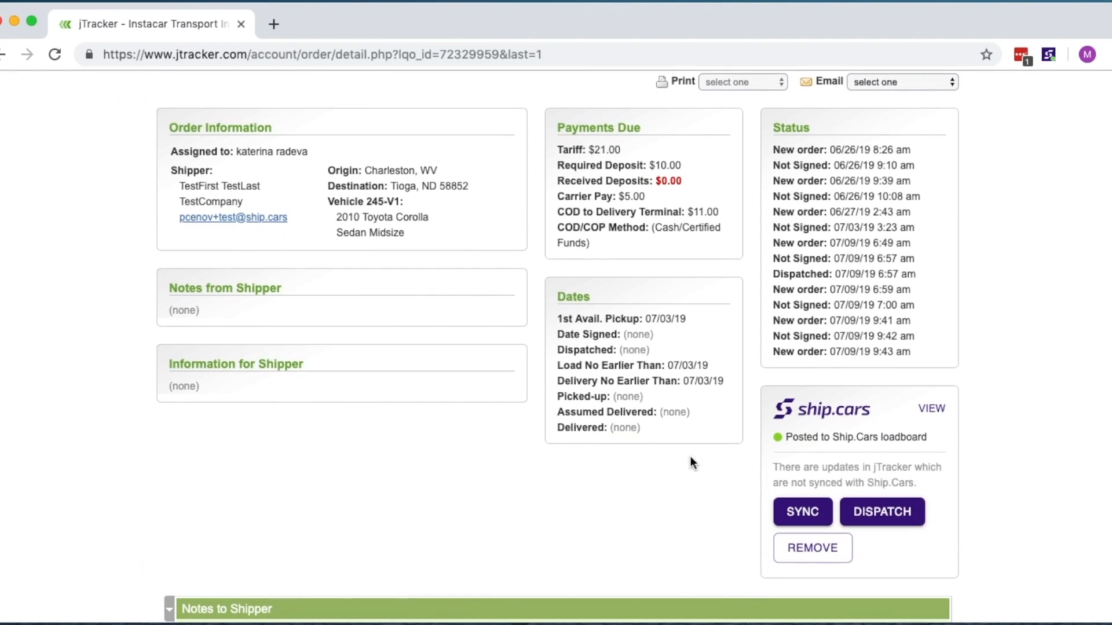
mouse_move(883, 512)
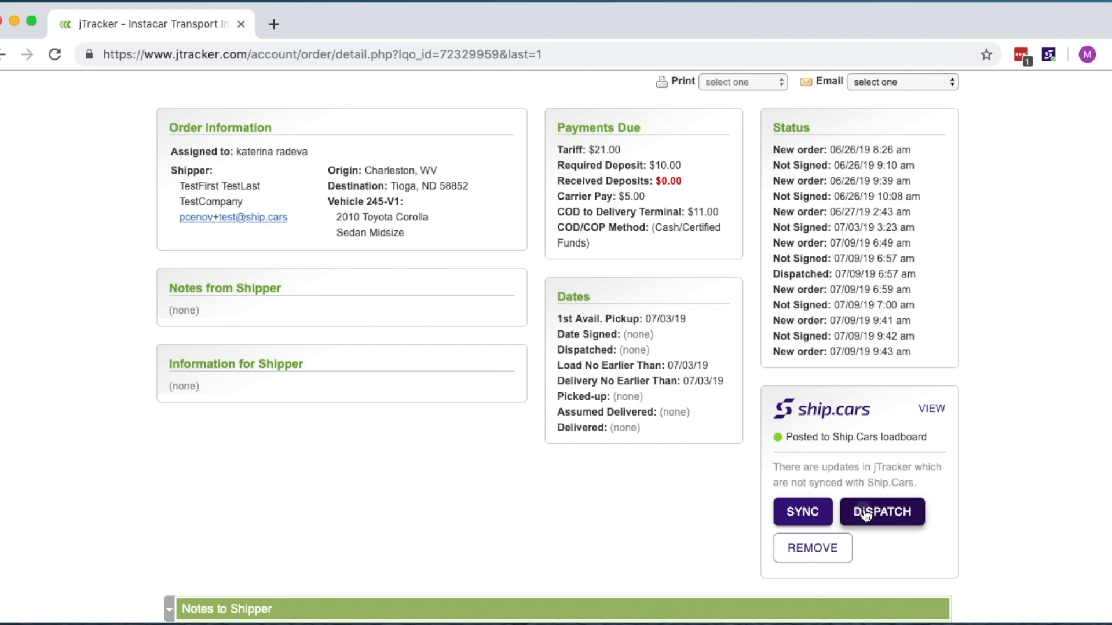
click(882, 512)
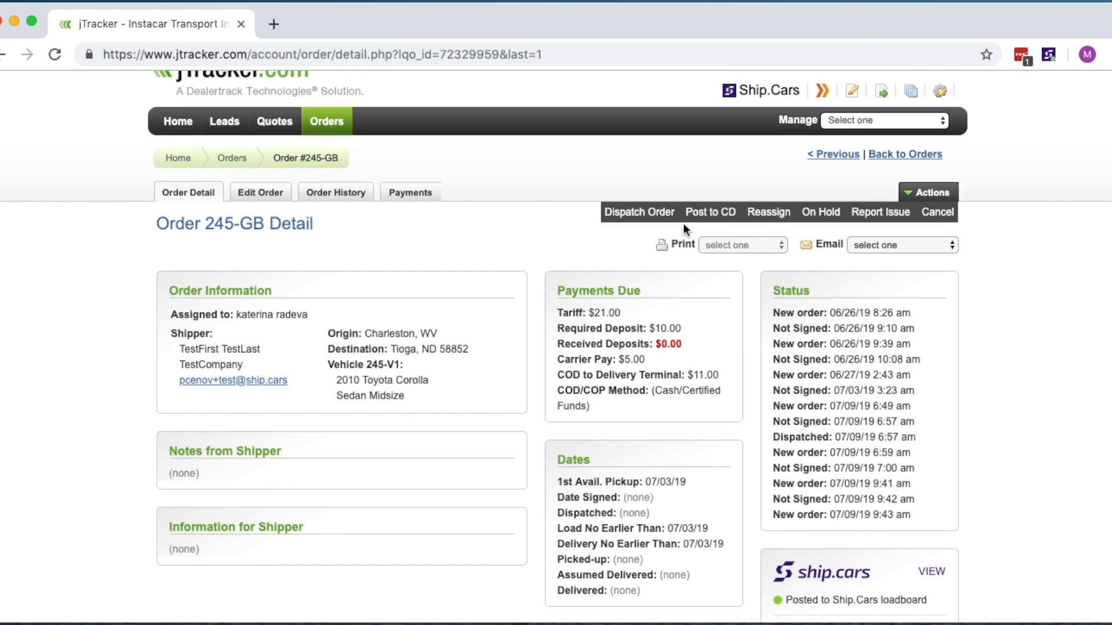
- Choose to assign through Ship.Cars and pick the test carrier to dispatch to
click(638, 211)
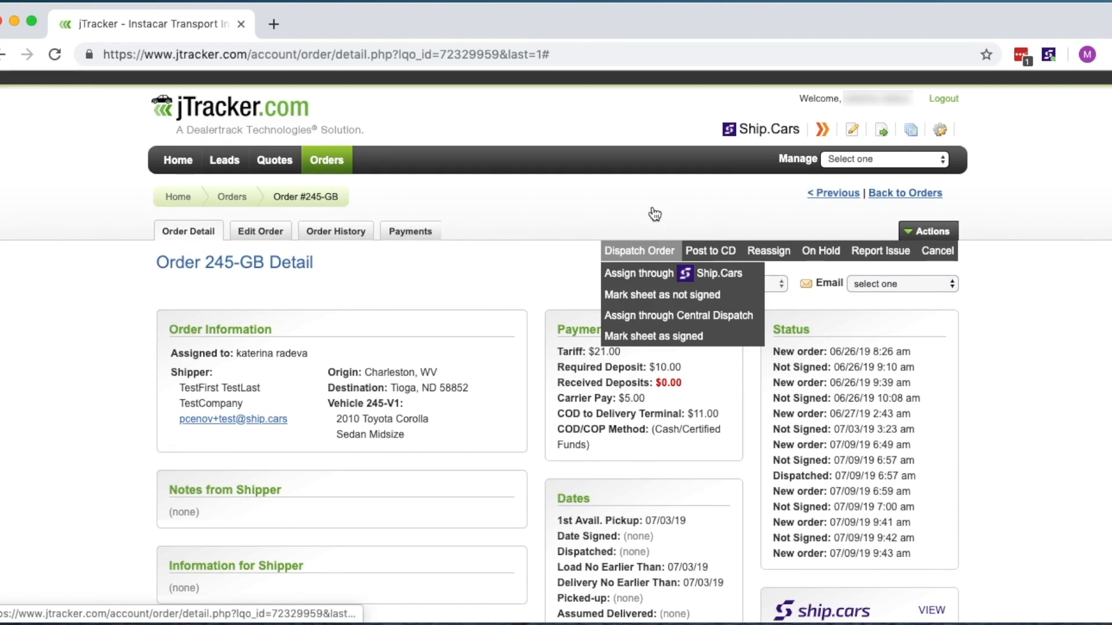
mouse_move(635, 279)
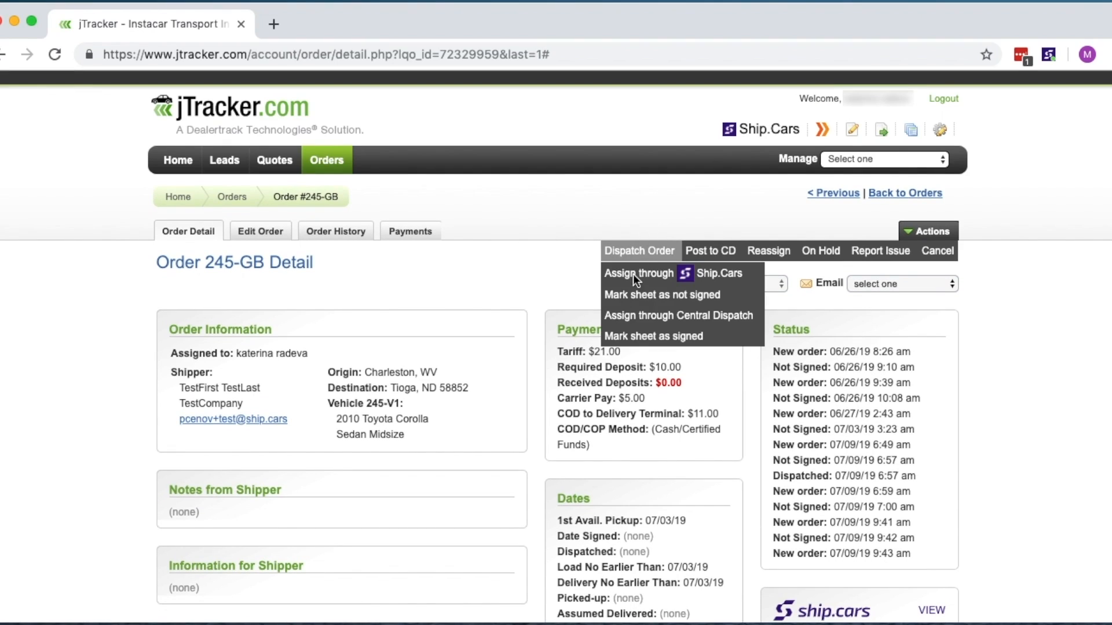
click(638, 250)
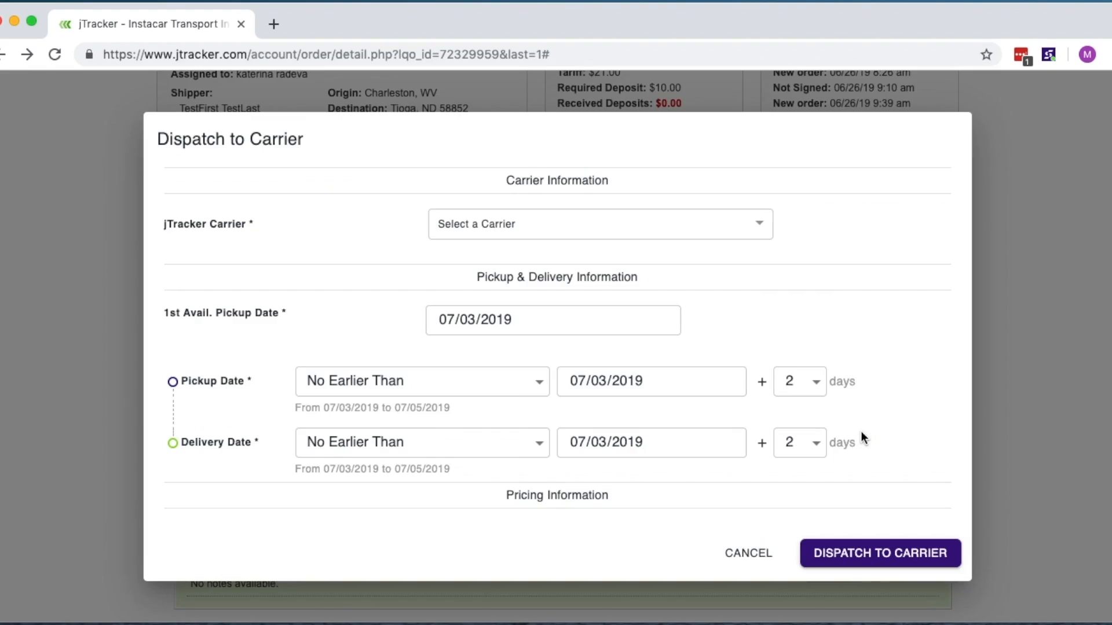
mouse_move(702, 232)
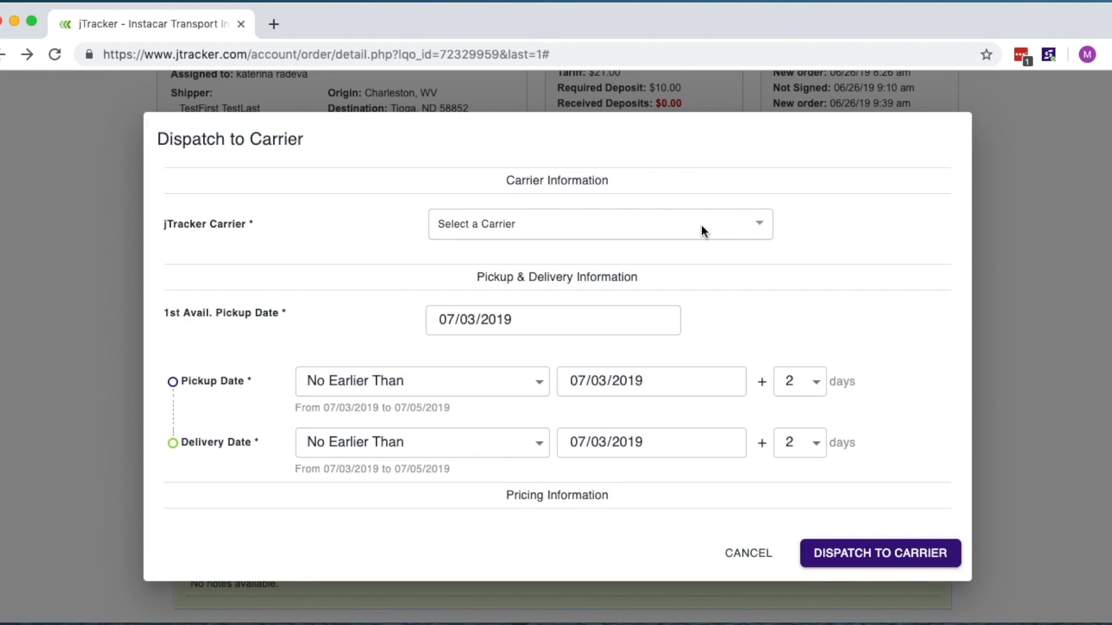
click(599, 223)
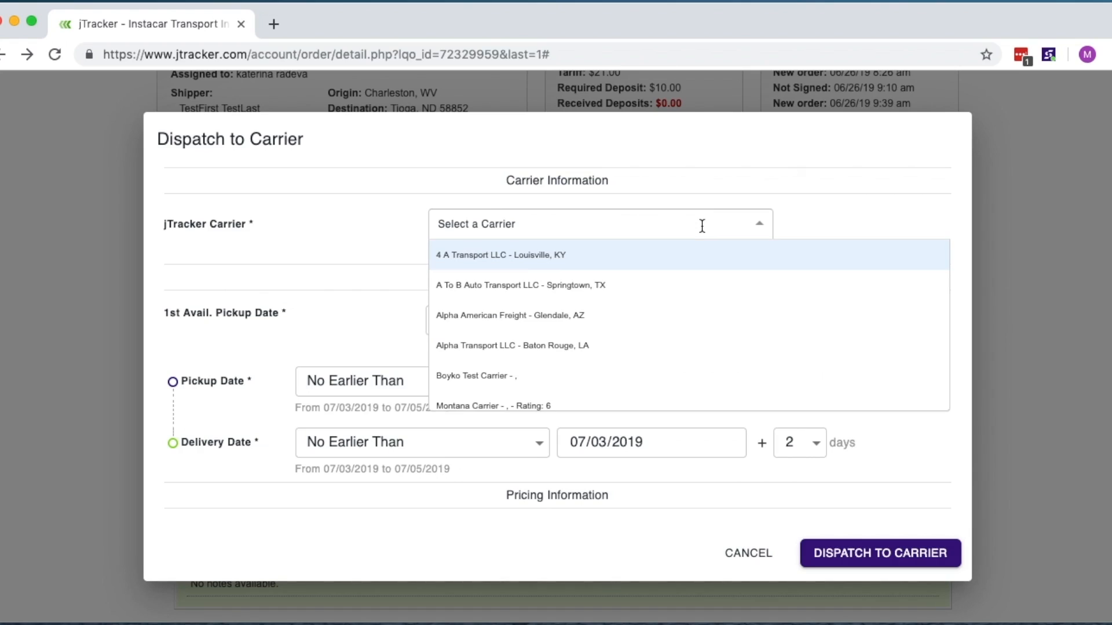
click(476, 376)
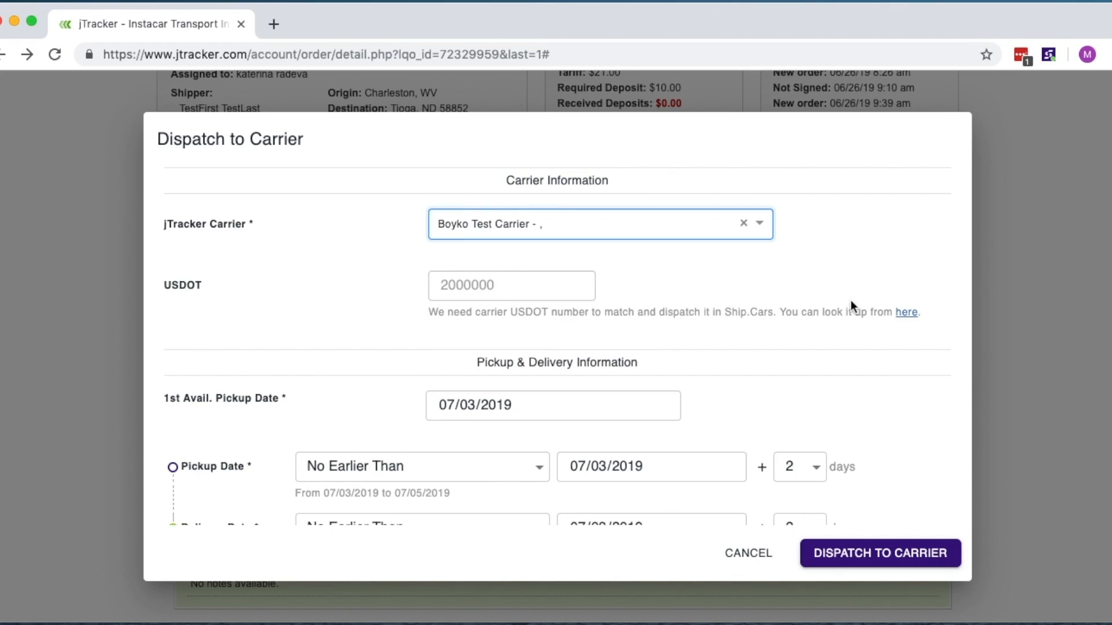
- Look up the carrier's USDOT on FMCSA, then return to order 236-GS's detail page
click(905, 311)
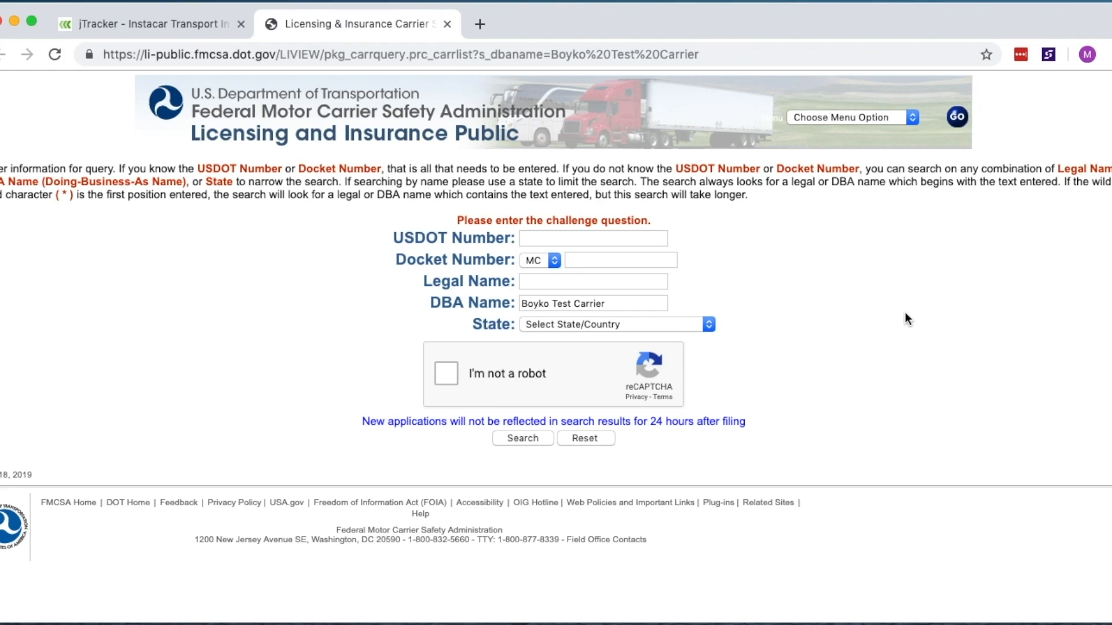
click(147, 22)
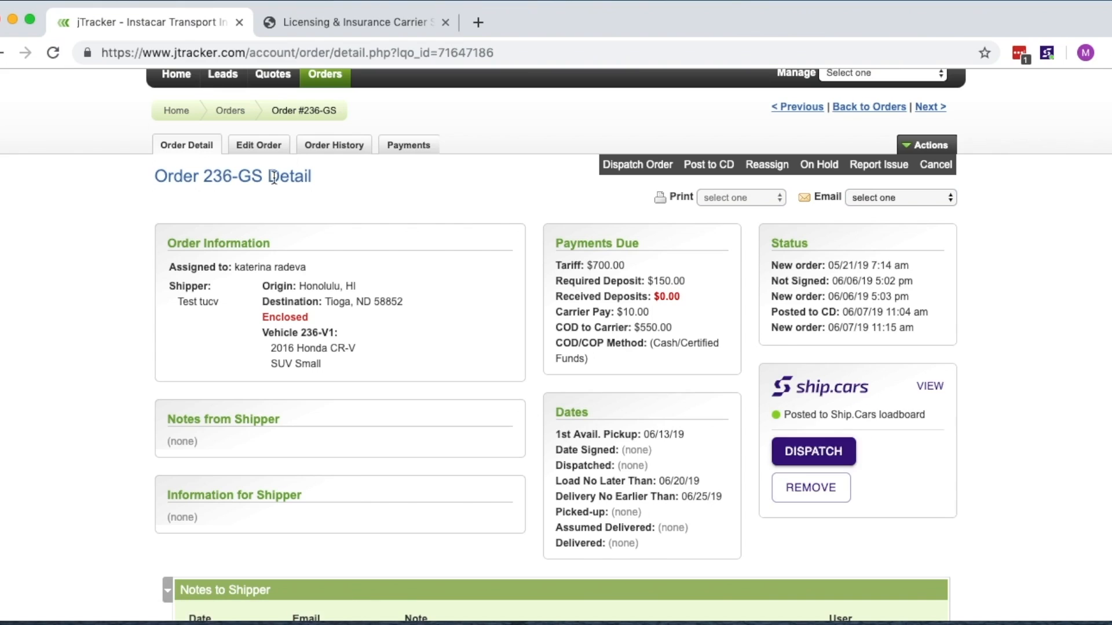
mouse_move(764, 270)
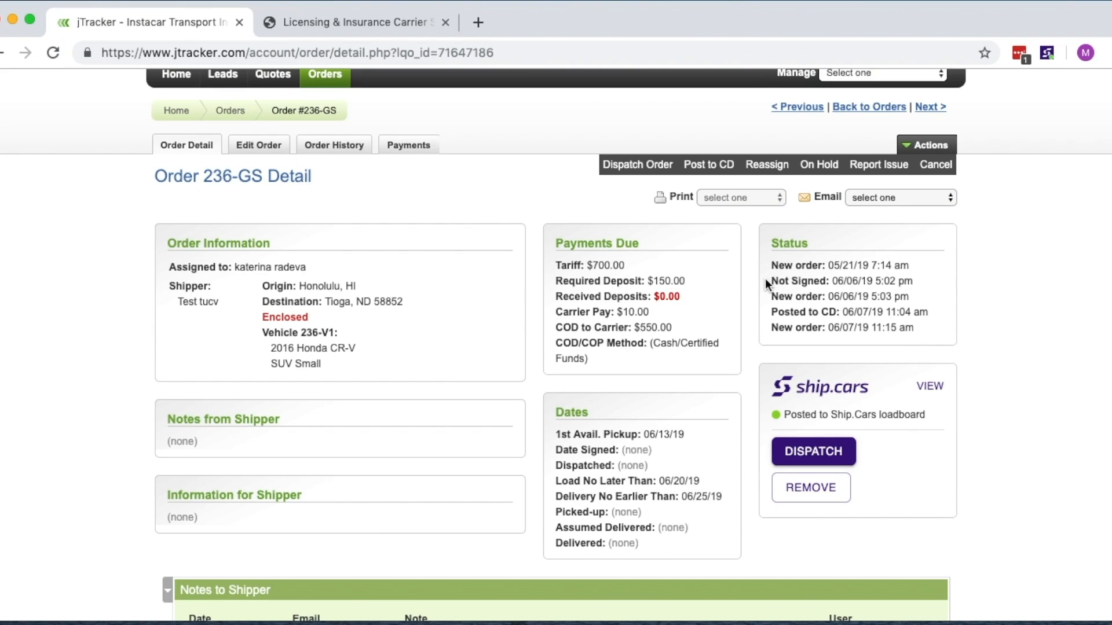
- Return to the orders list showing 236-GS posted and 230-YU assigned in Ship.Cars
click(868, 107)
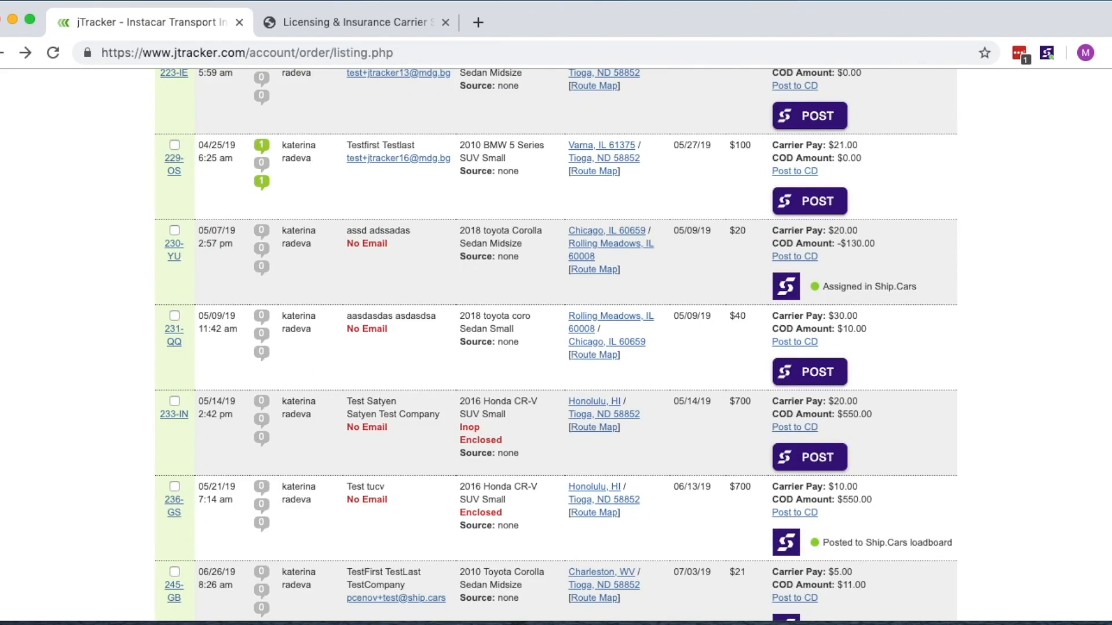
mouse_move(97, 269)
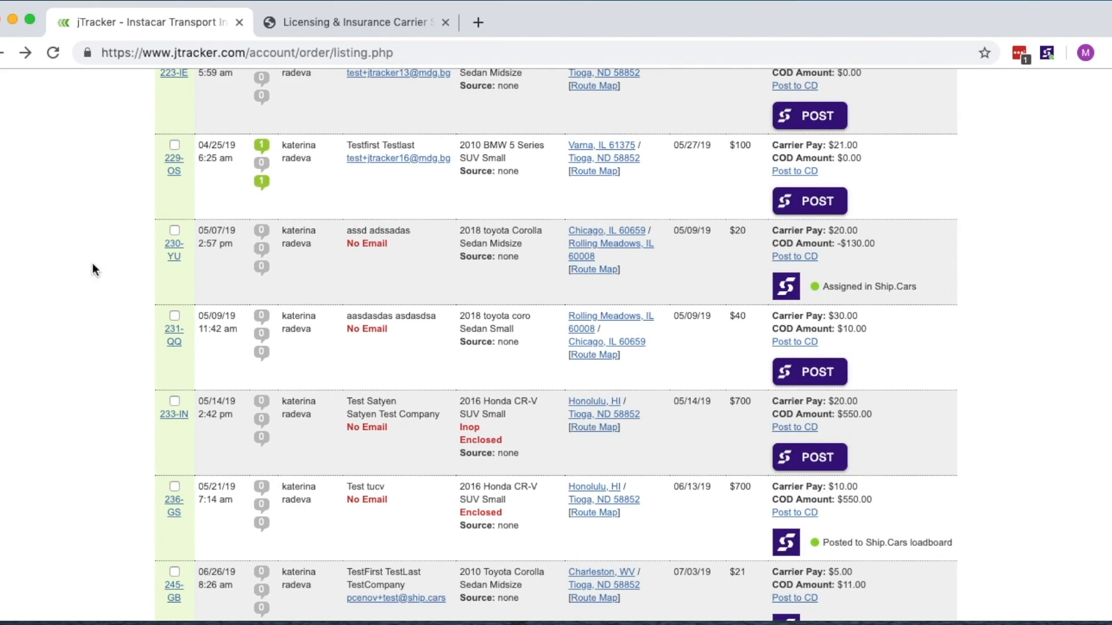
- Review order 230-YU's details down to the Ship.Cars panel: carrier Ship.Cars Test, driver Daniel M
click(172, 244)
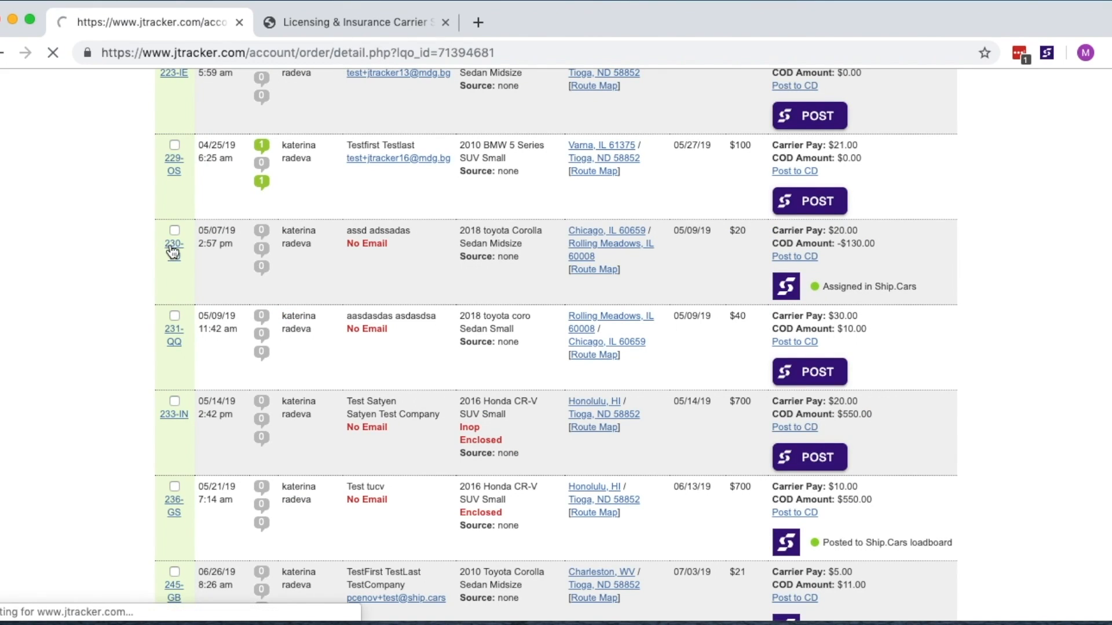
click(173, 247)
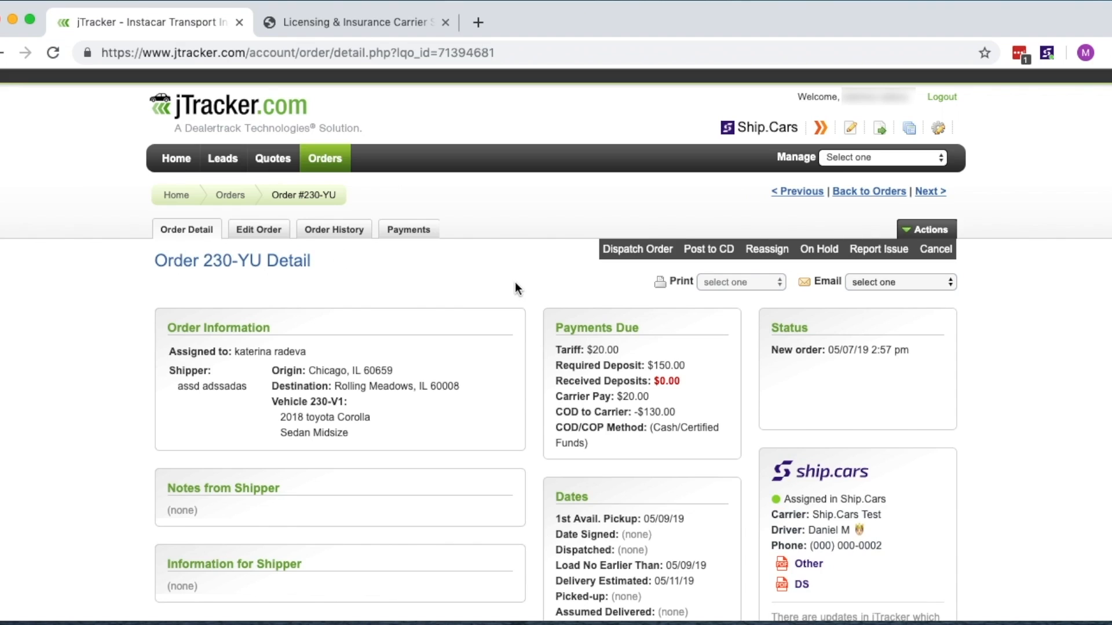
scroll(down, 3)
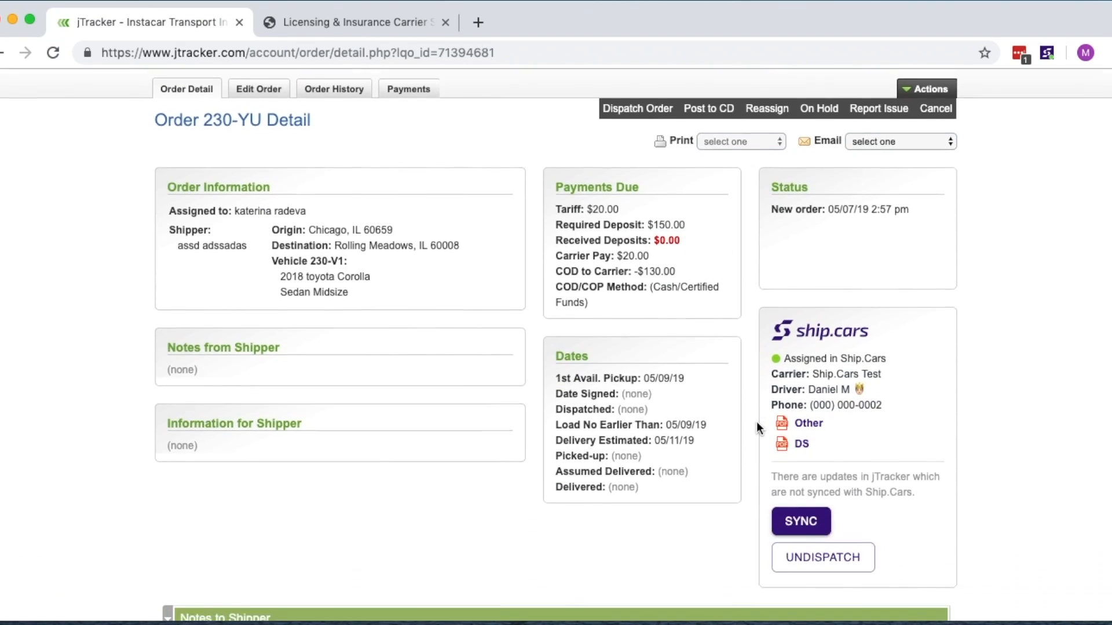
scroll(down, 3)
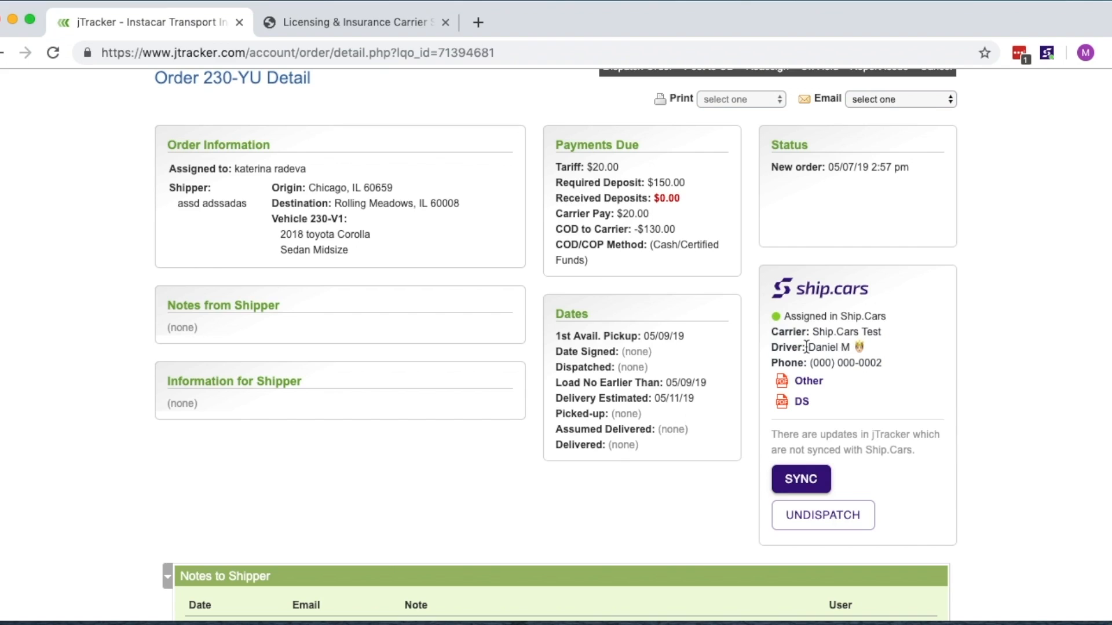
mouse_move(807, 363)
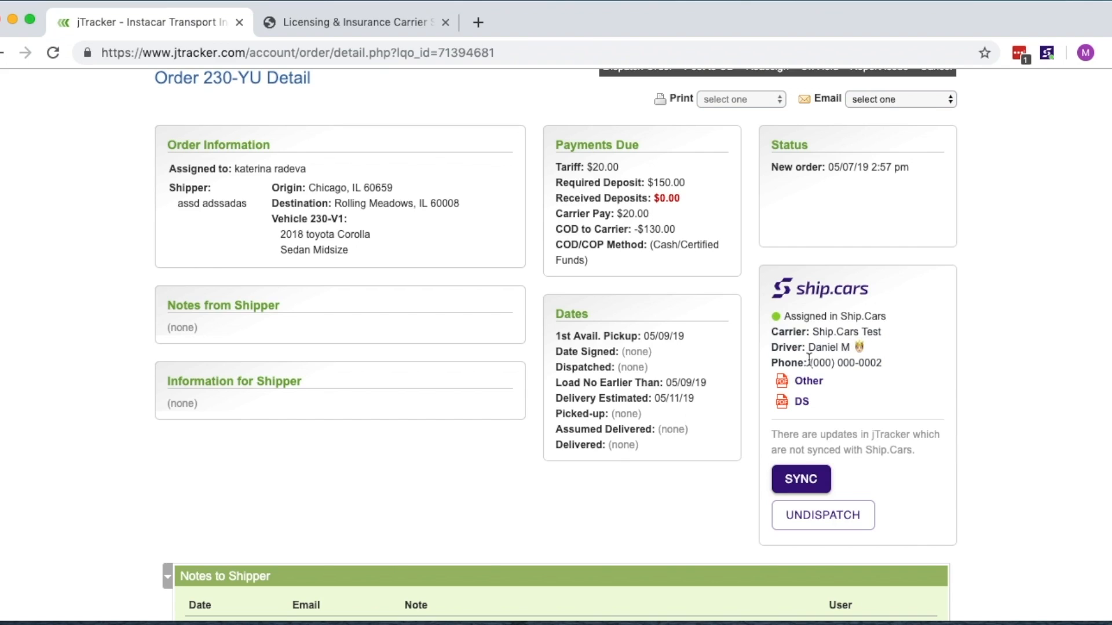
mouse_move(807, 381)
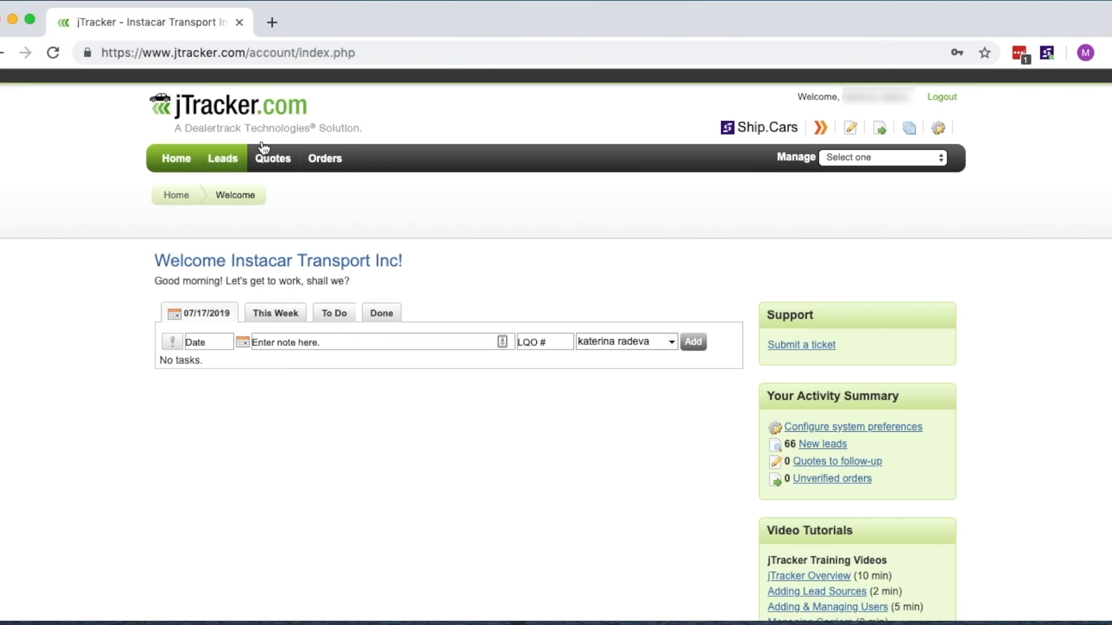
- From the Orders list, sync order 195-JW with jTracker via the Ship.Cars extension popup
click(324, 159)
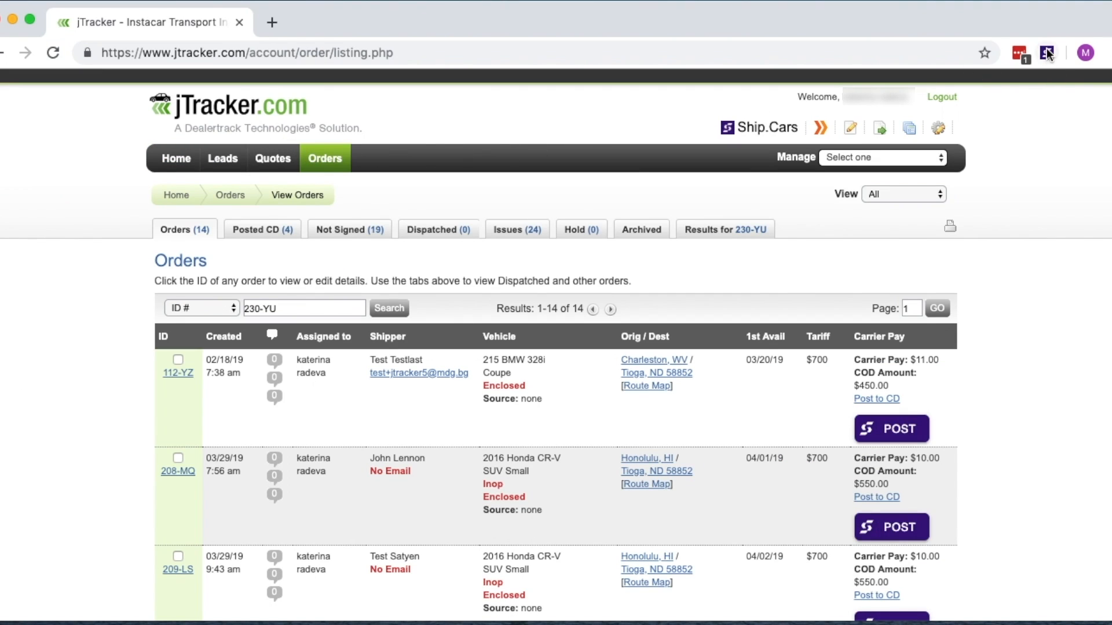
click(1047, 52)
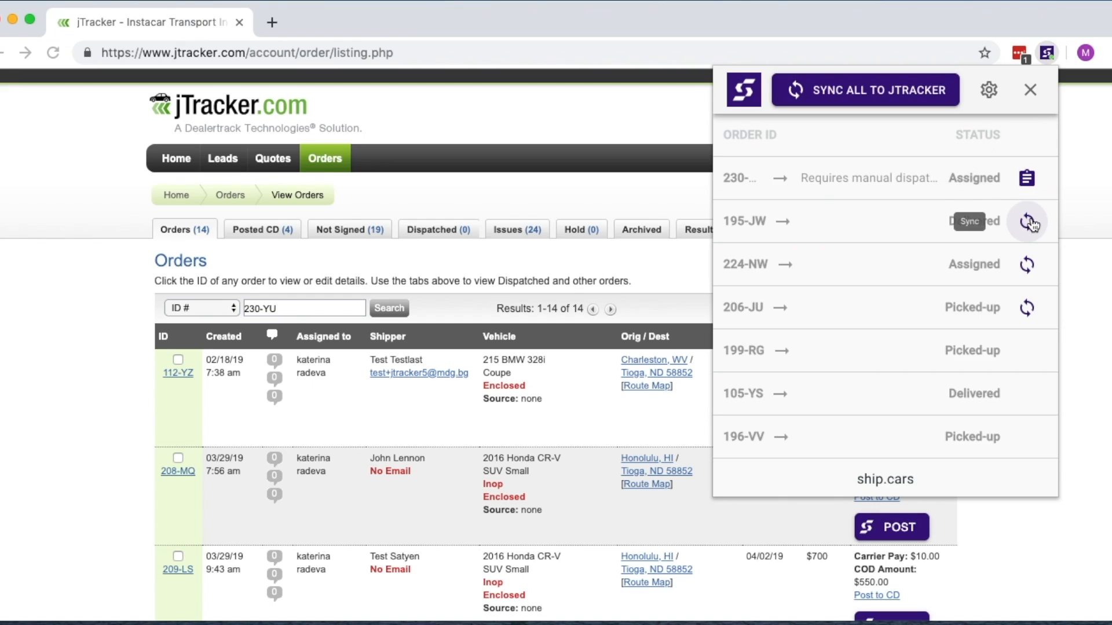
click(1026, 221)
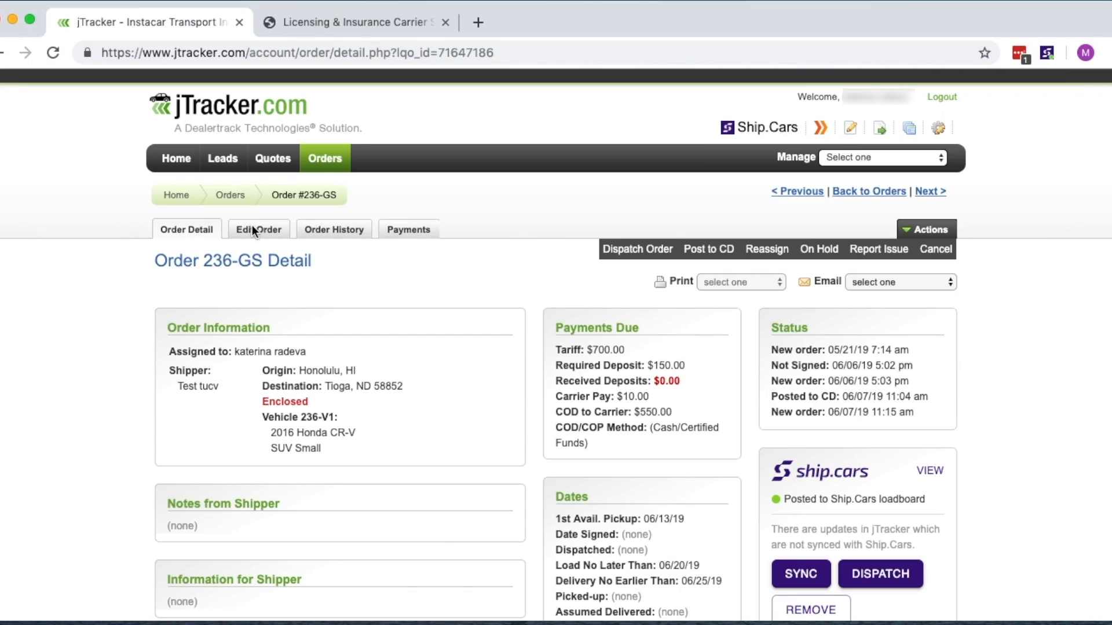
- Review order 236-GS's edit form to the bottom and Save & Sync it to Ship.Cars
click(258, 229)
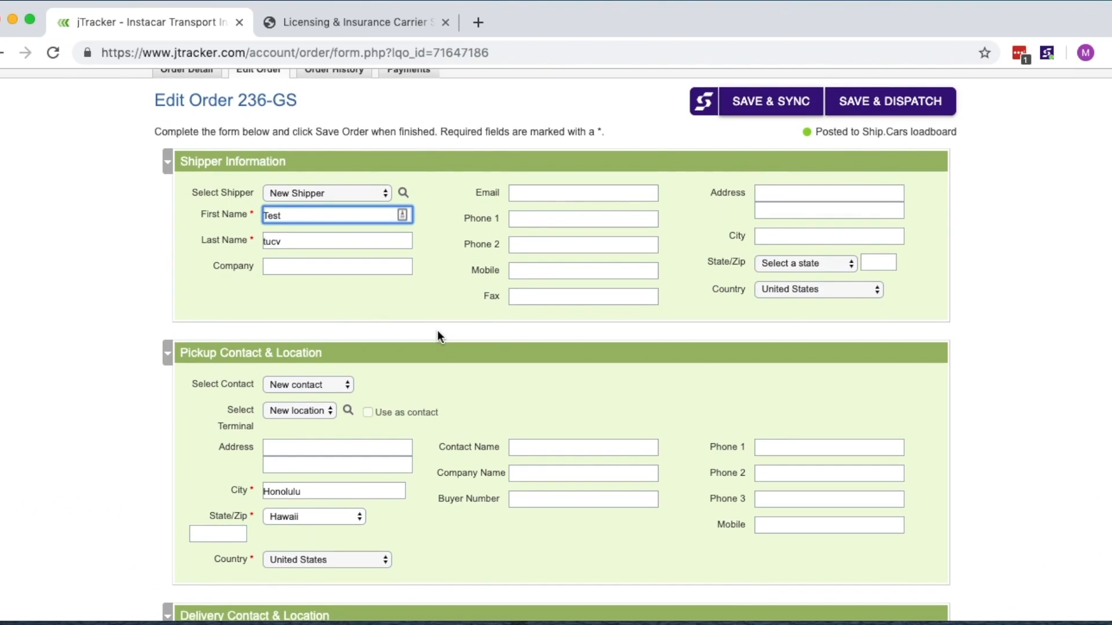
scroll(down, 3)
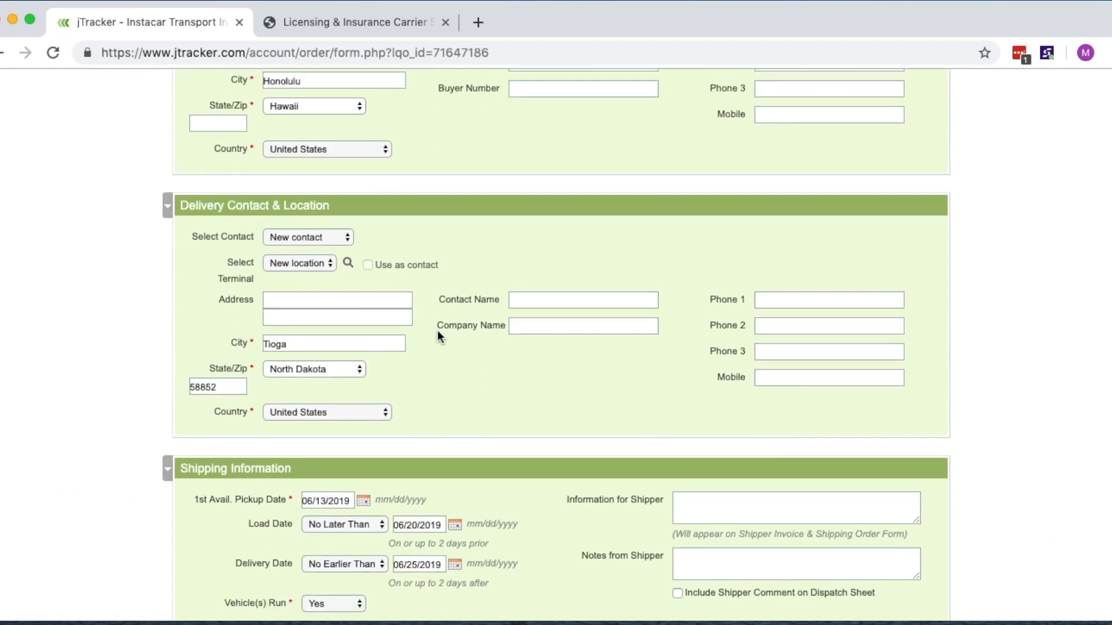
scroll(down, 3)
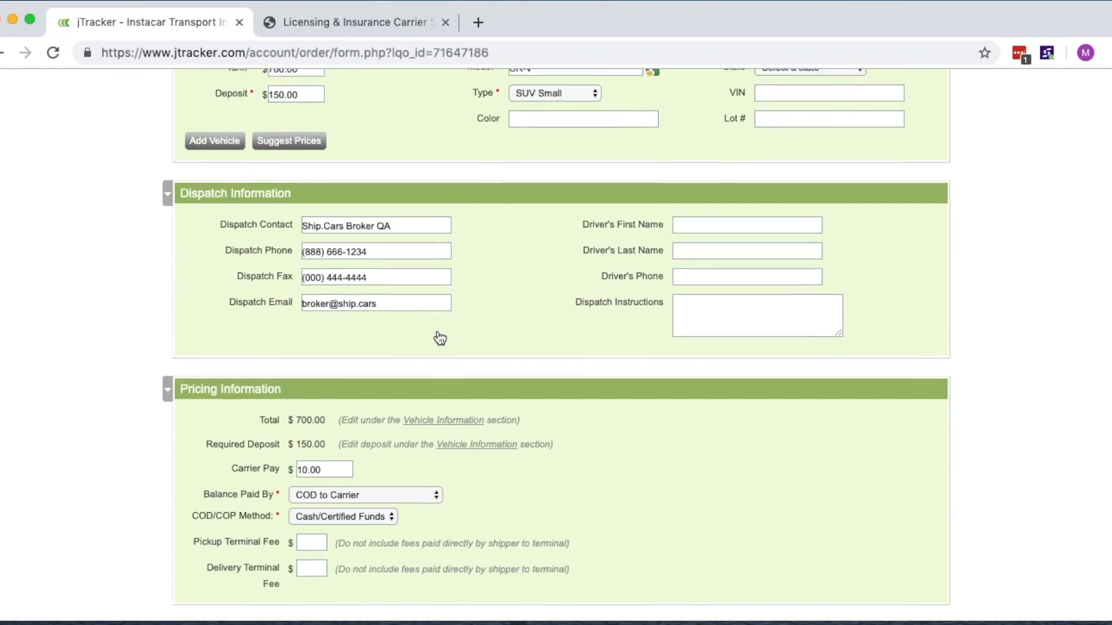
scroll(down, 3)
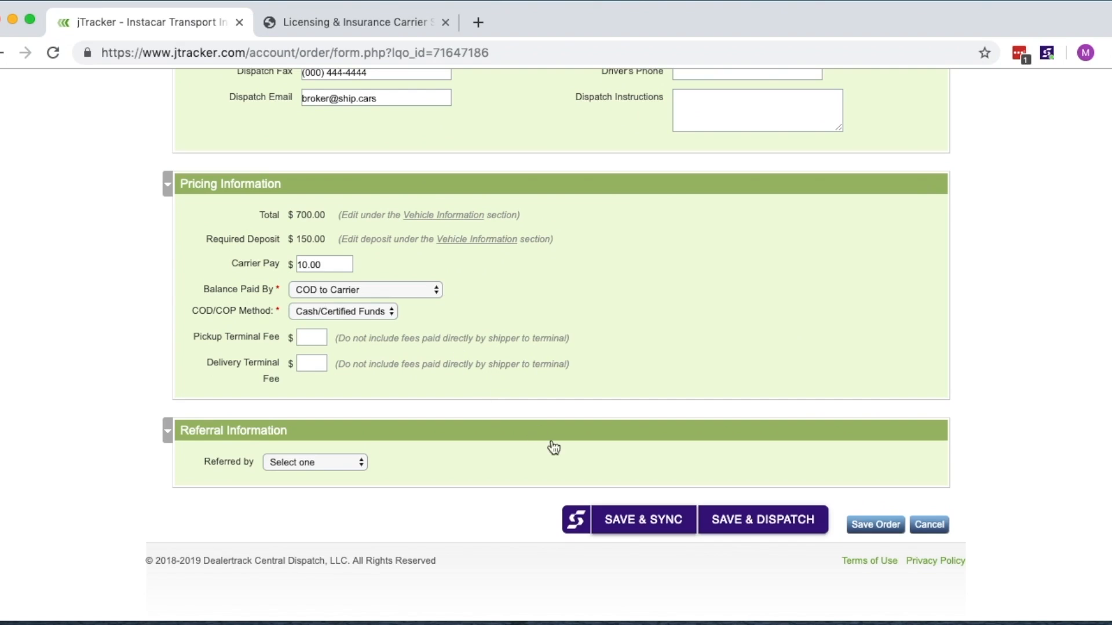
mouse_move(629, 524)
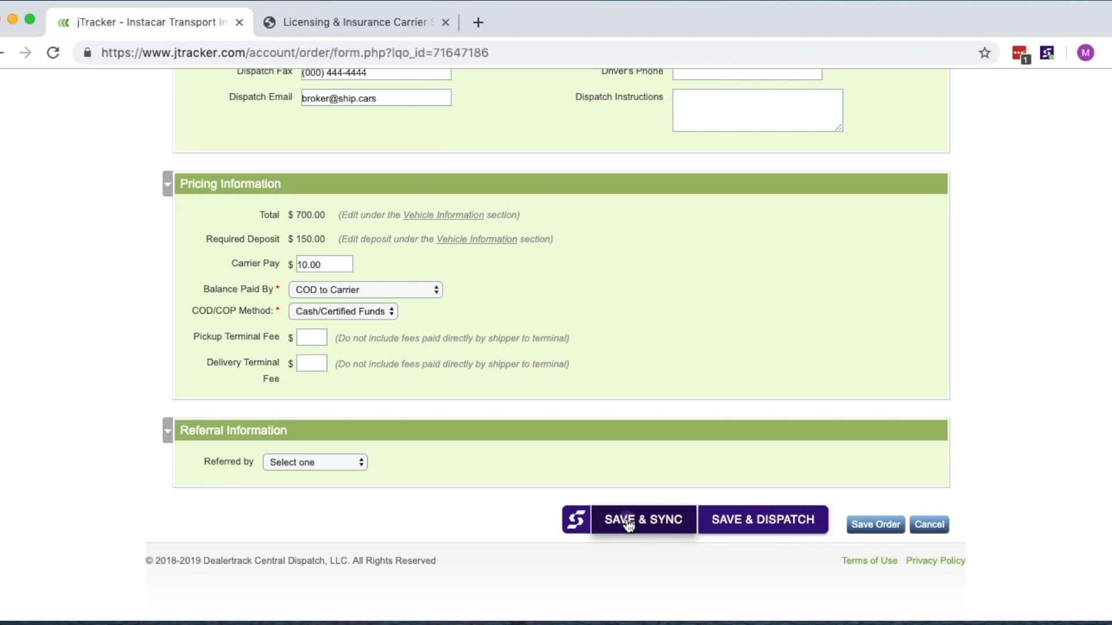
click(643, 520)
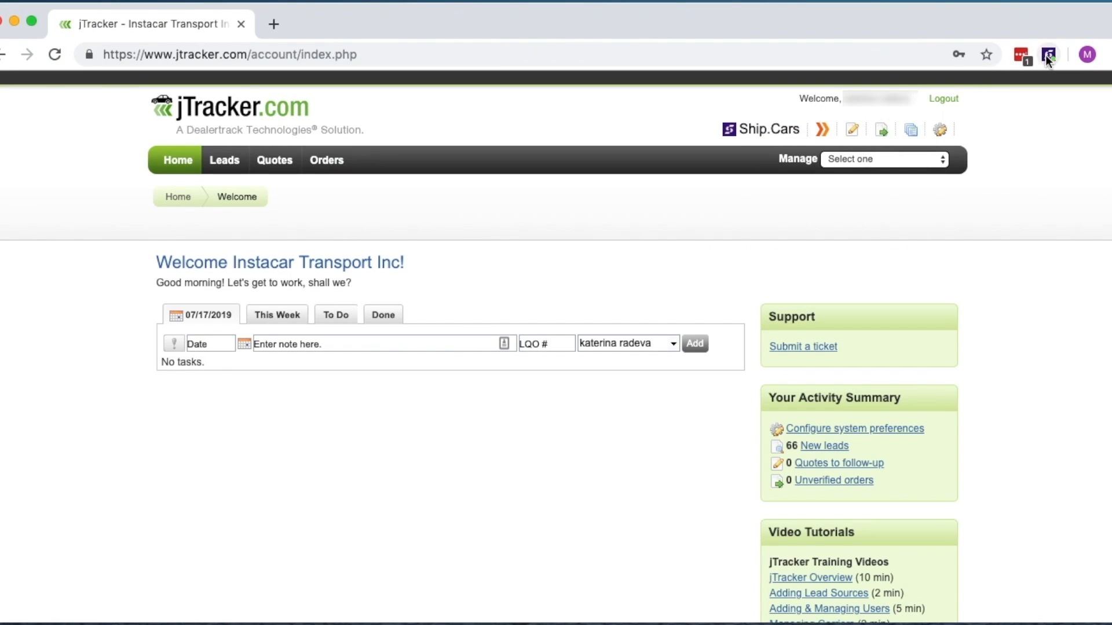
click(1049, 55)
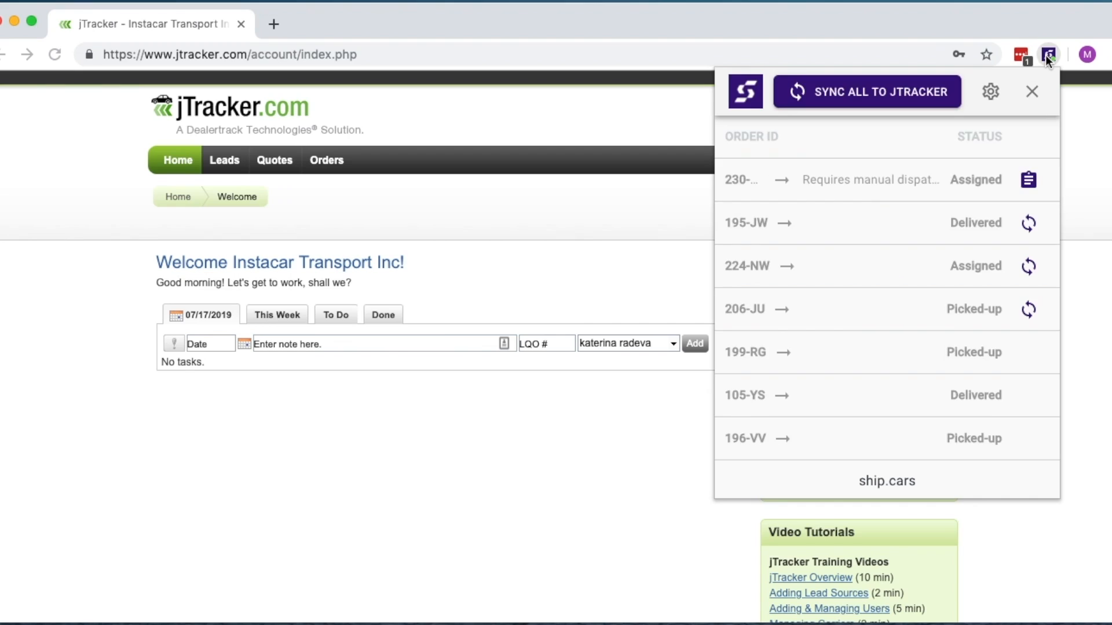
click(1021, 54)
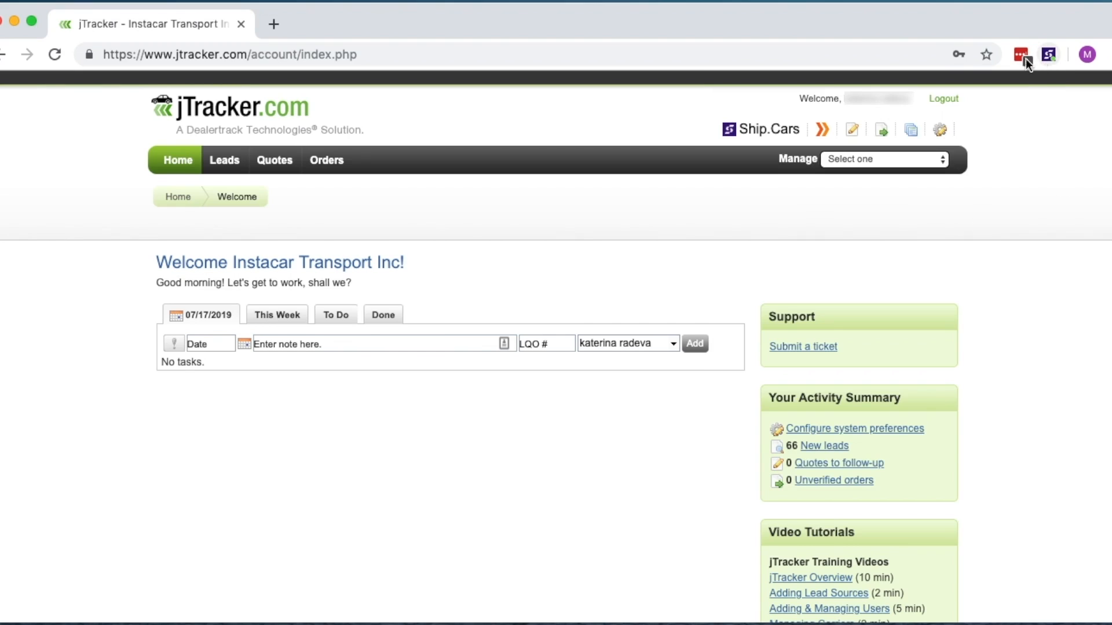
mouse_move(326, 160)
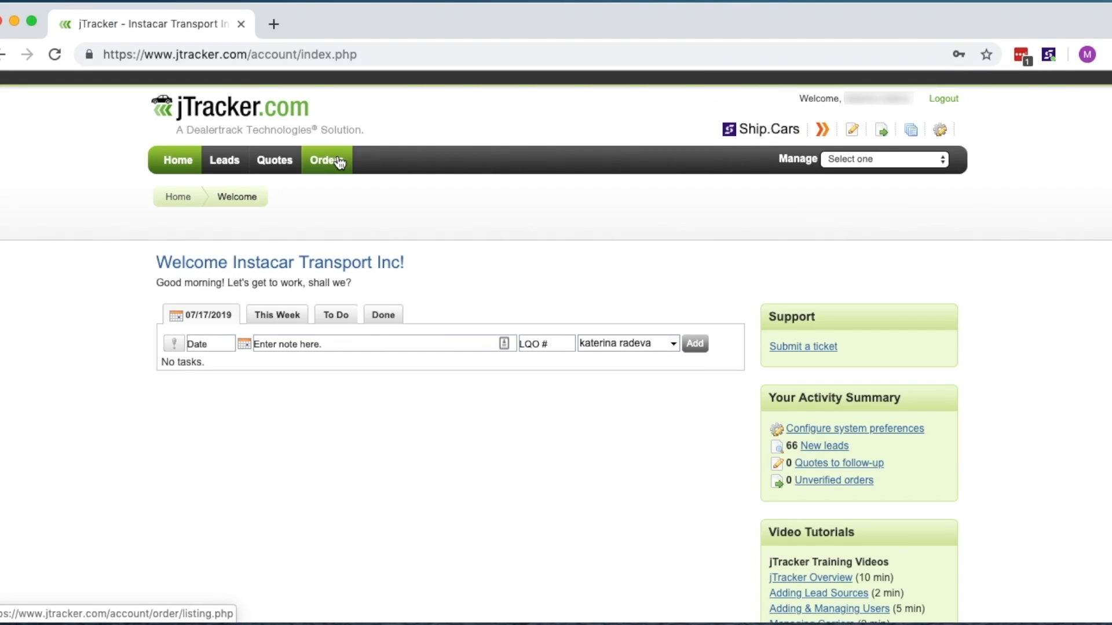